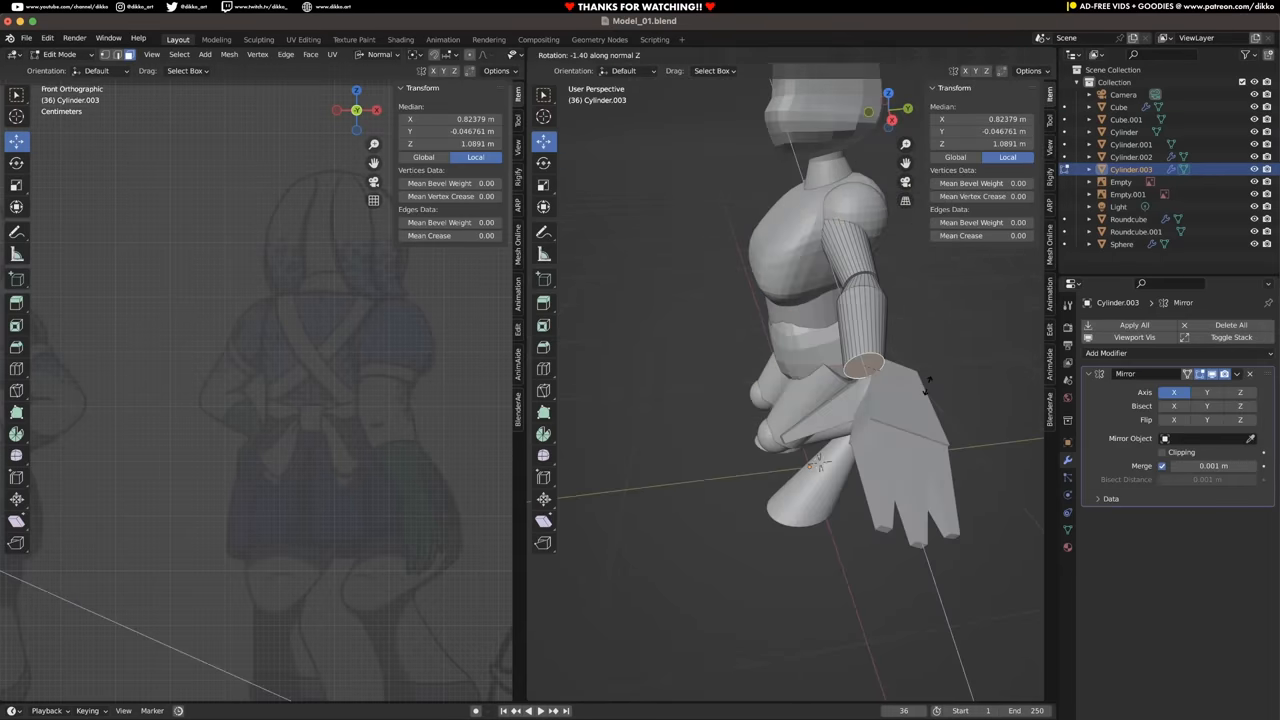
Step: Return from Edit Mode to Object Mode with the mirrored body blocked out
{"action": "key", "text": "Tab"}
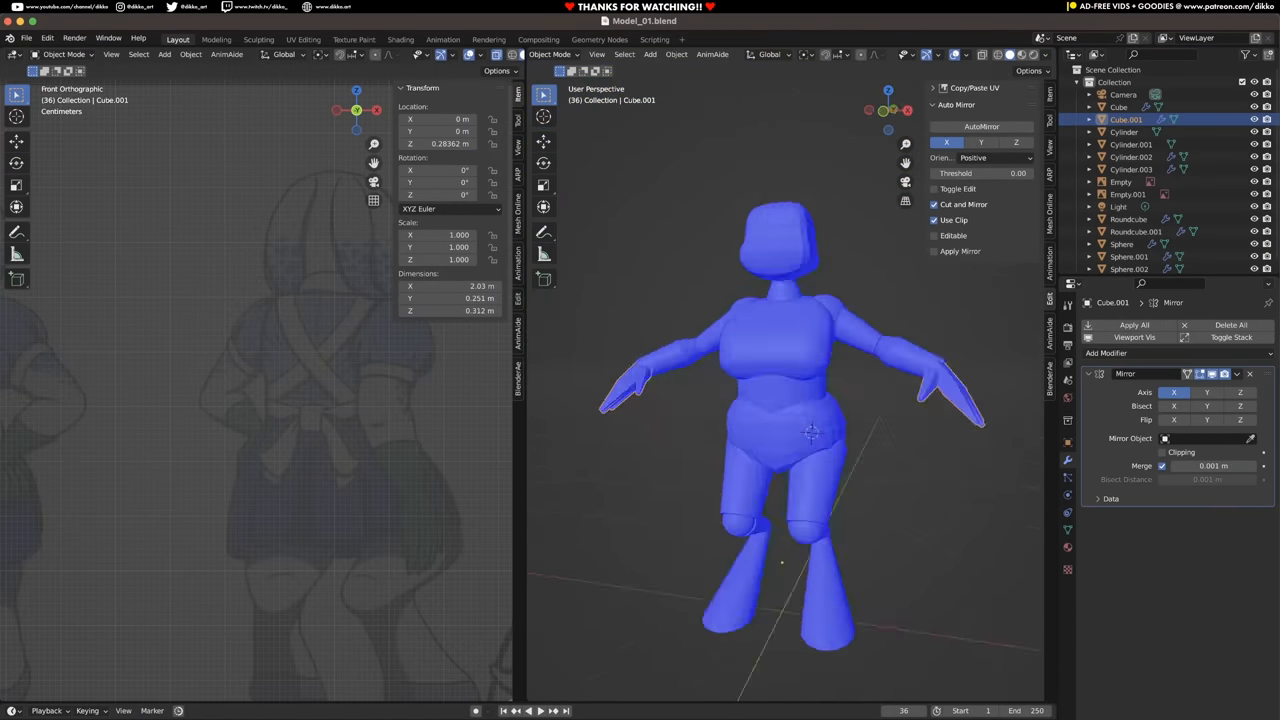
Step: Switch the joined body mesh into Sculpt Mode from the mode dropdown
{"action": "left_click", "coordinate": [550, 54]}
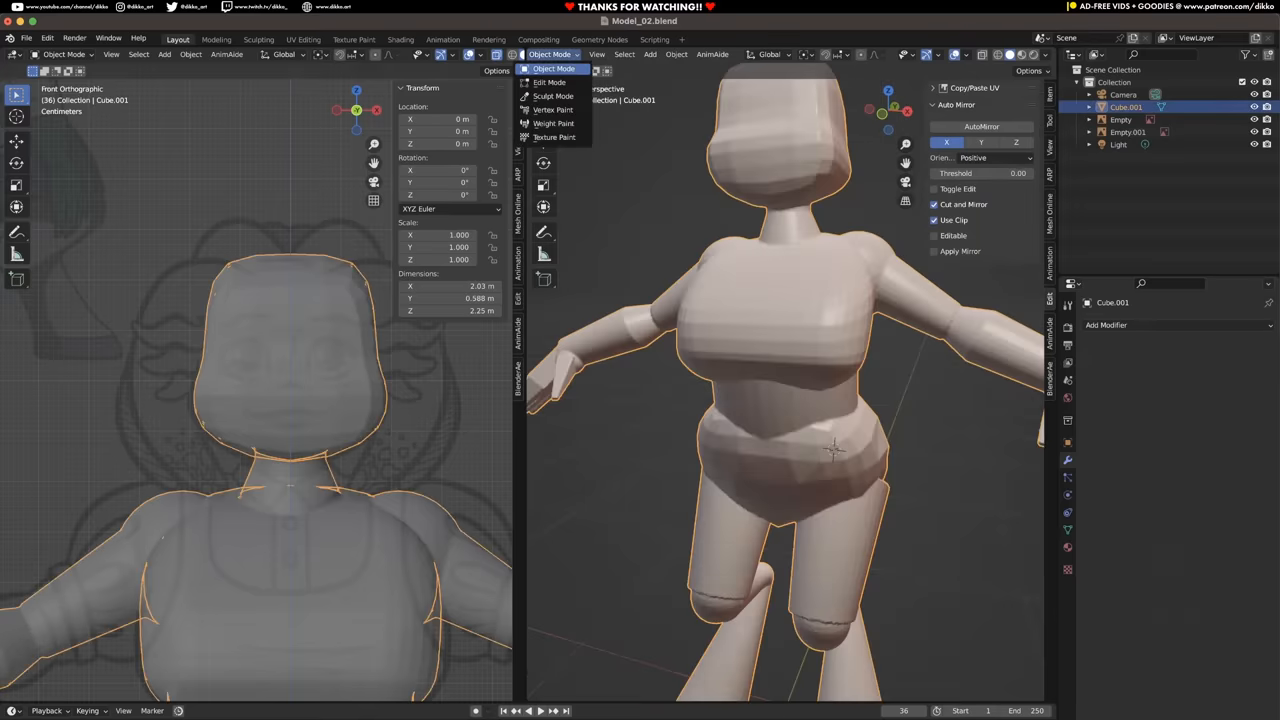
{"action": "left_click", "coordinate": [552, 96]}
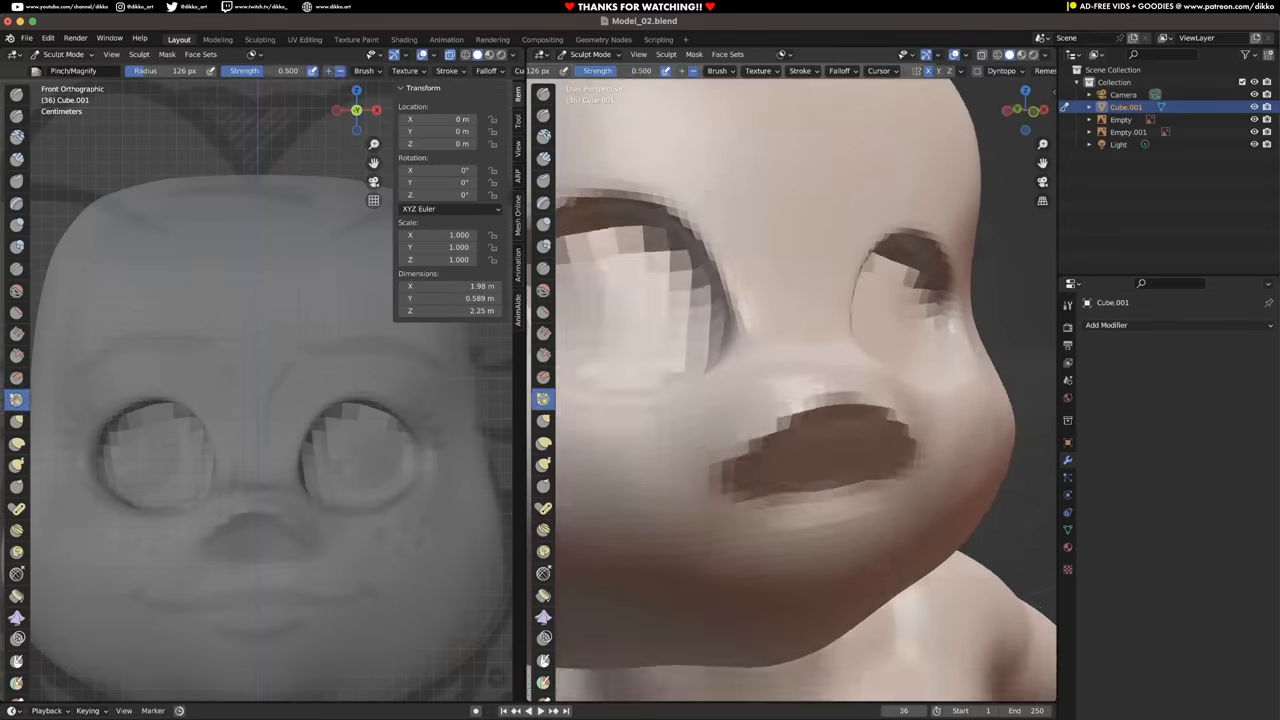
Step: Bring up the context menu while refining the sculpted body and head fins
{"action": "right_click", "coordinate": [800, 460]}
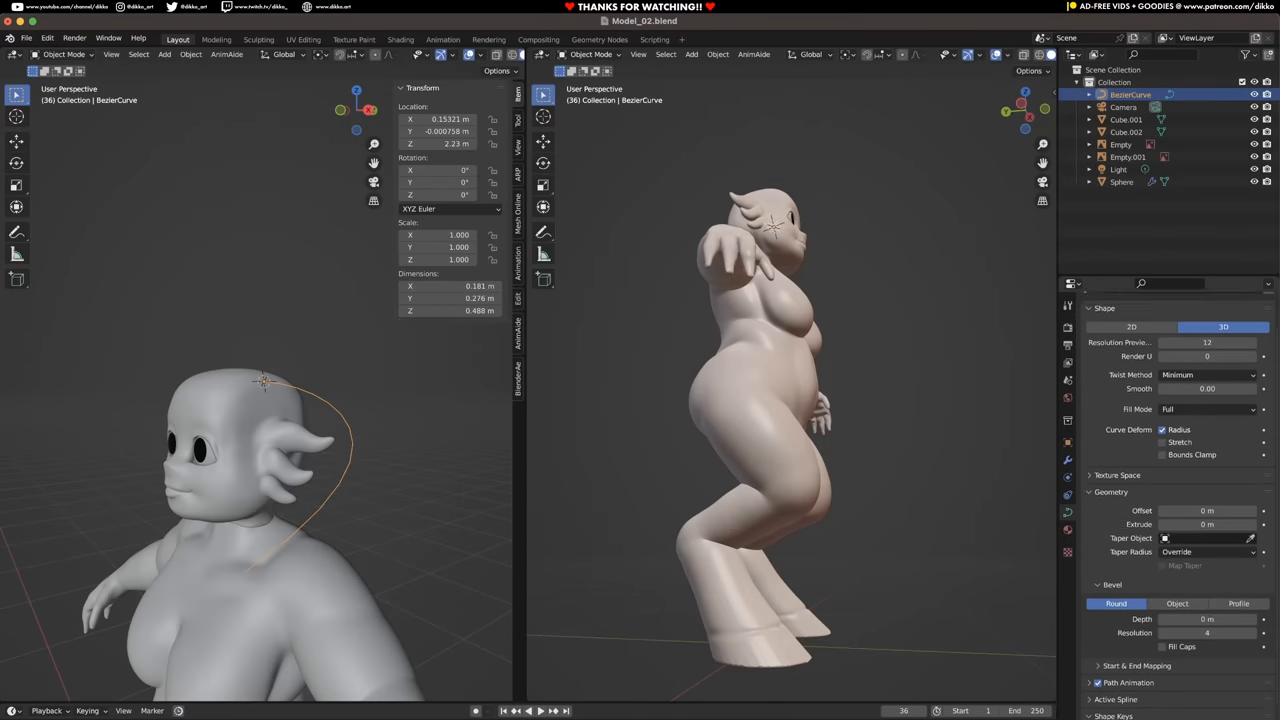
Step: Toggle the new Plane into and out of Edit Mode while starting the nose retopology patch
{"action": "key", "text": "Tab"}
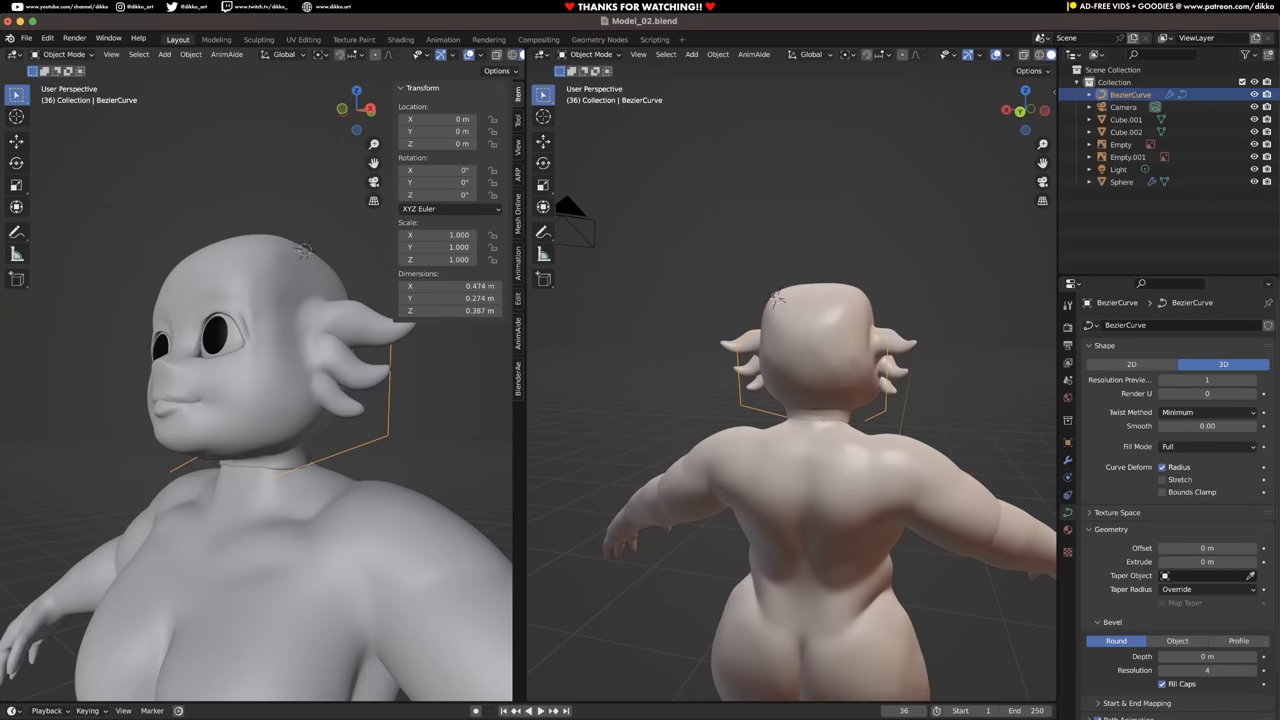
{"action": "key", "text": "Tab"}
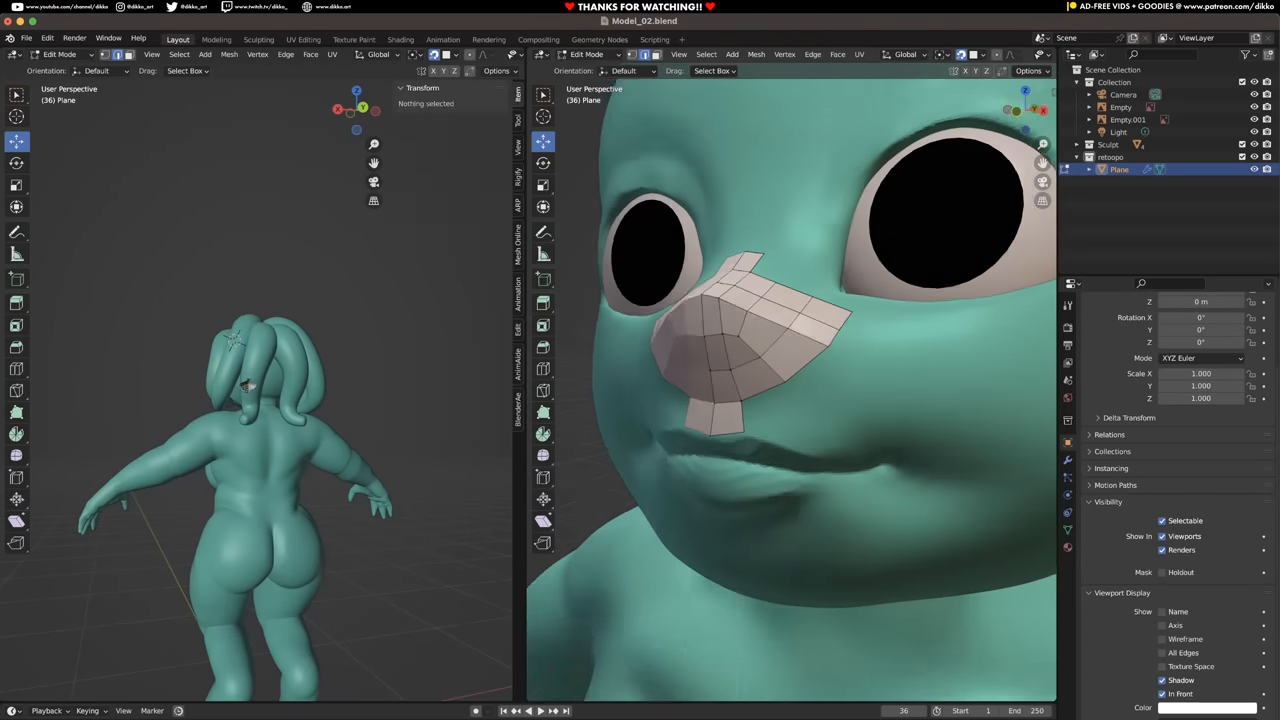
Step: Extrude retopology edges across the head and torso, then leave Edit Mode
{"action": "key", "text": "E"}
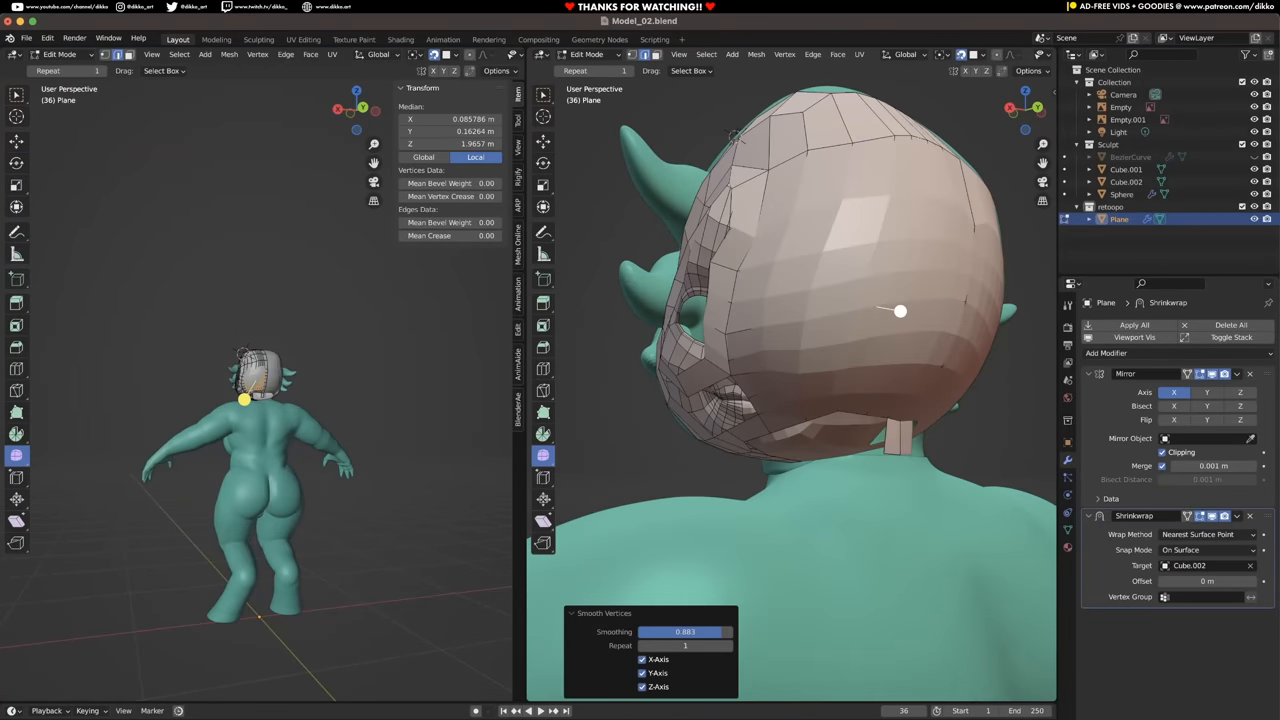
{"action": "key", "text": "Tab"}
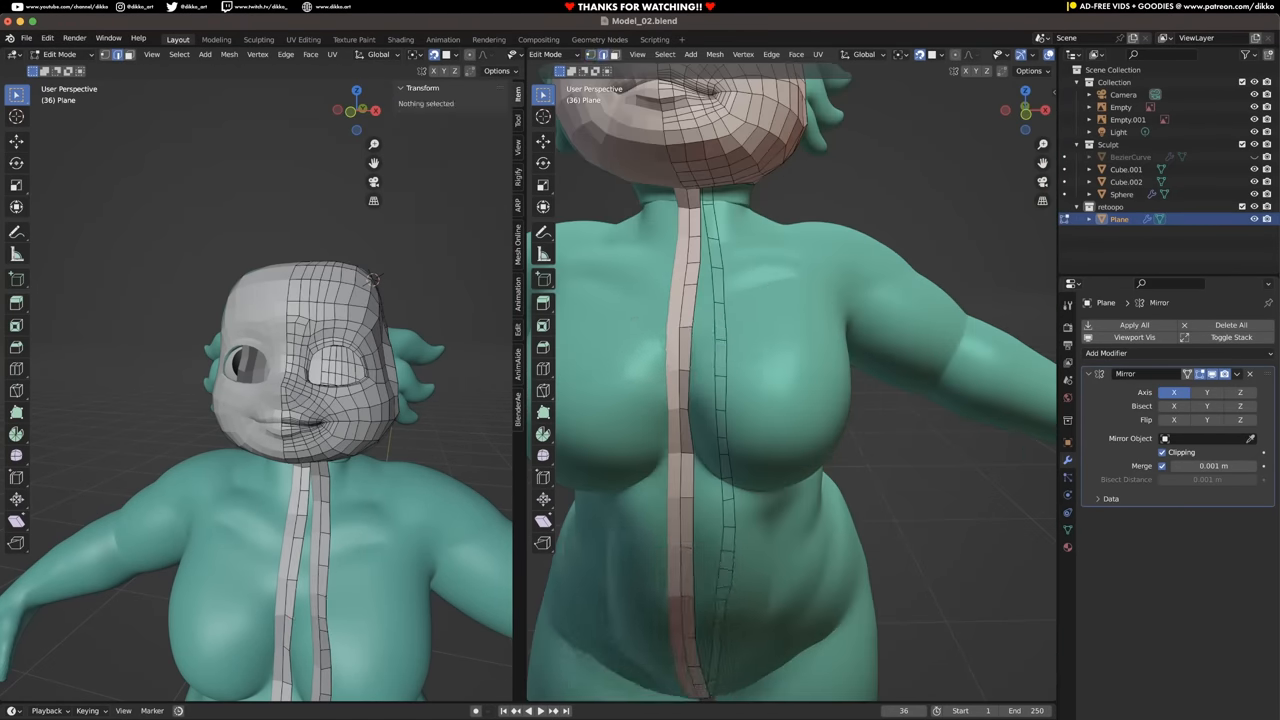
Step: Extrude and place quads over the legs and torso, merging stray vertices with M
{"action": "key", "text": "e"}
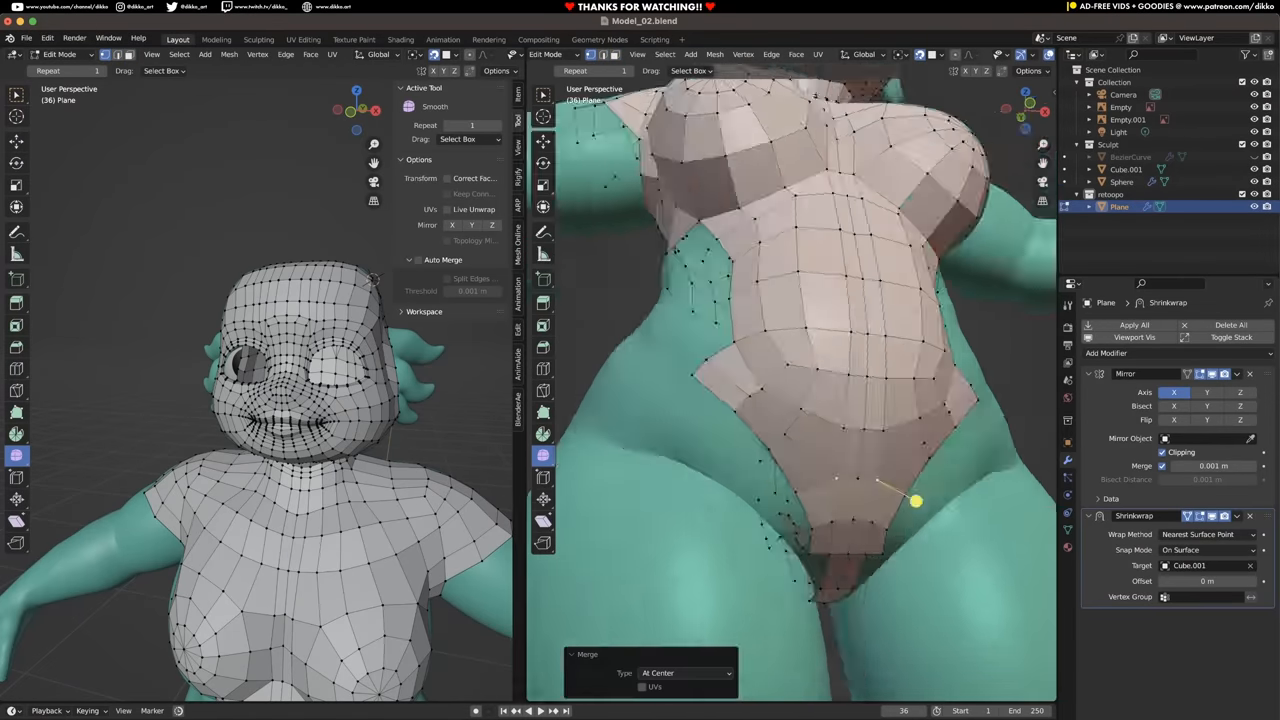
{"action": "left_click_drag", "start_coordinate": [916, 500], "coordinate": [872, 420]}
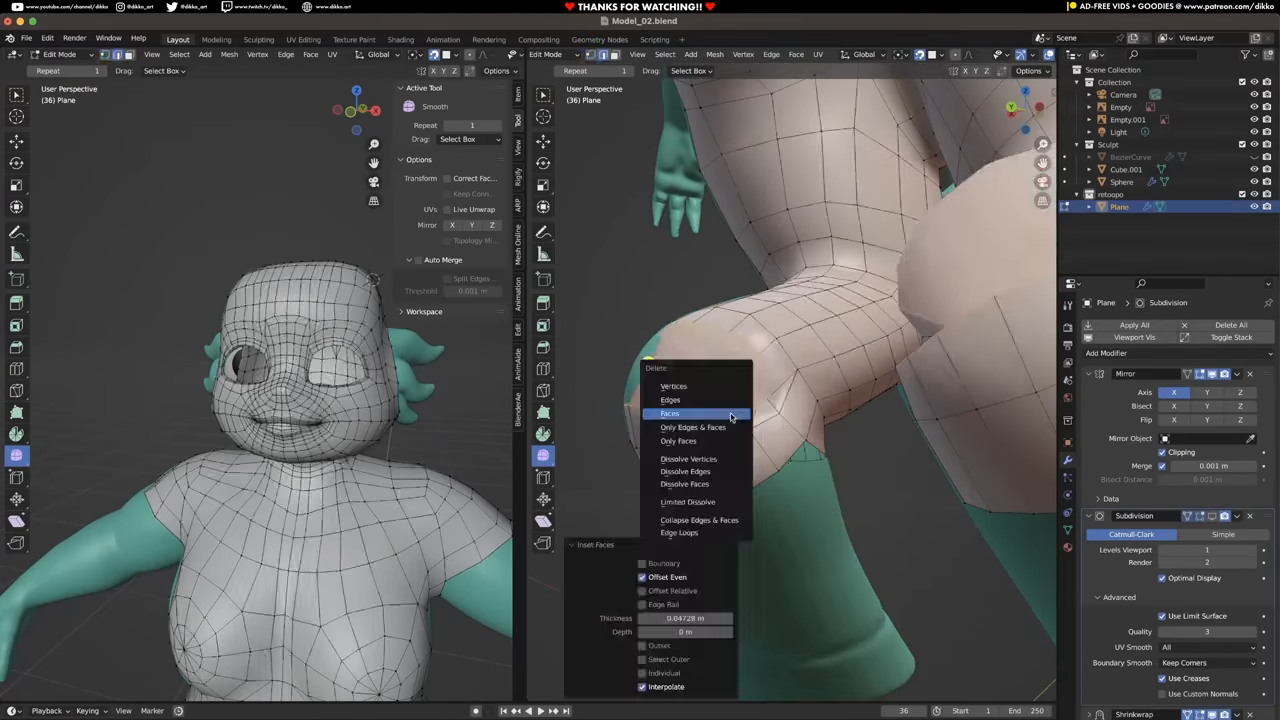
{"action": "left_click", "coordinate": [670, 412]}
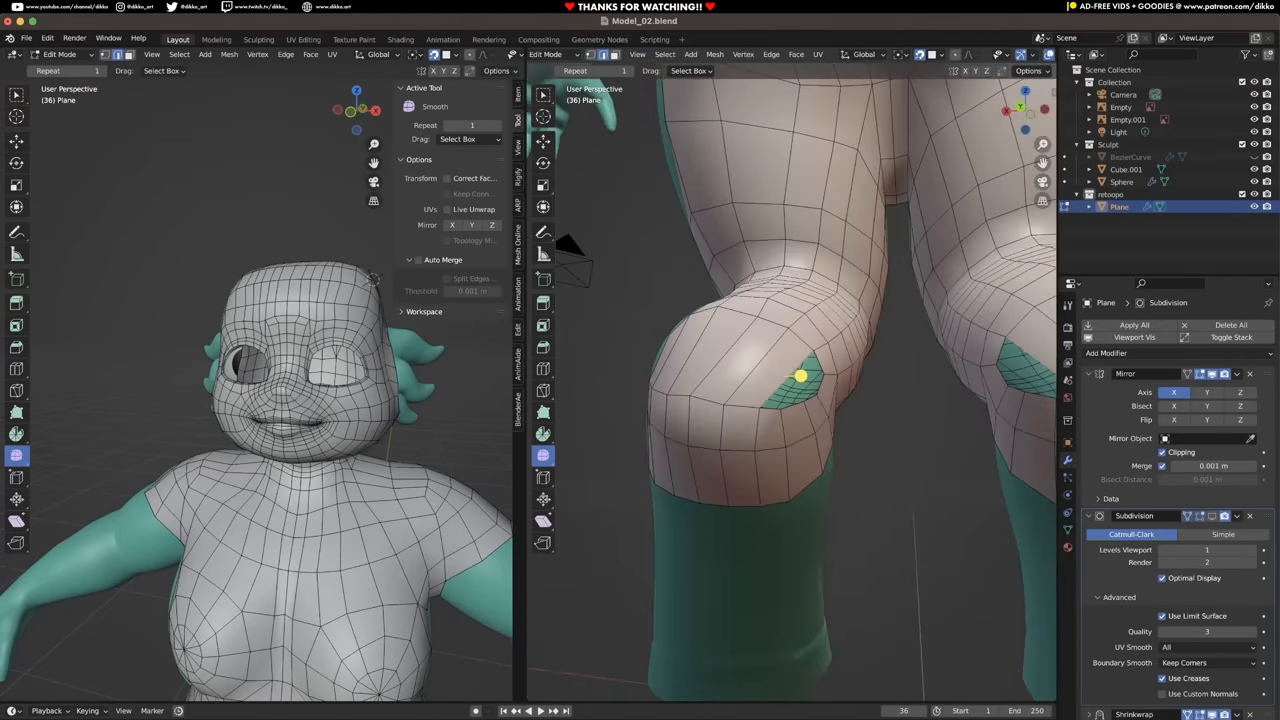
{"action": "key", "text": "m"}
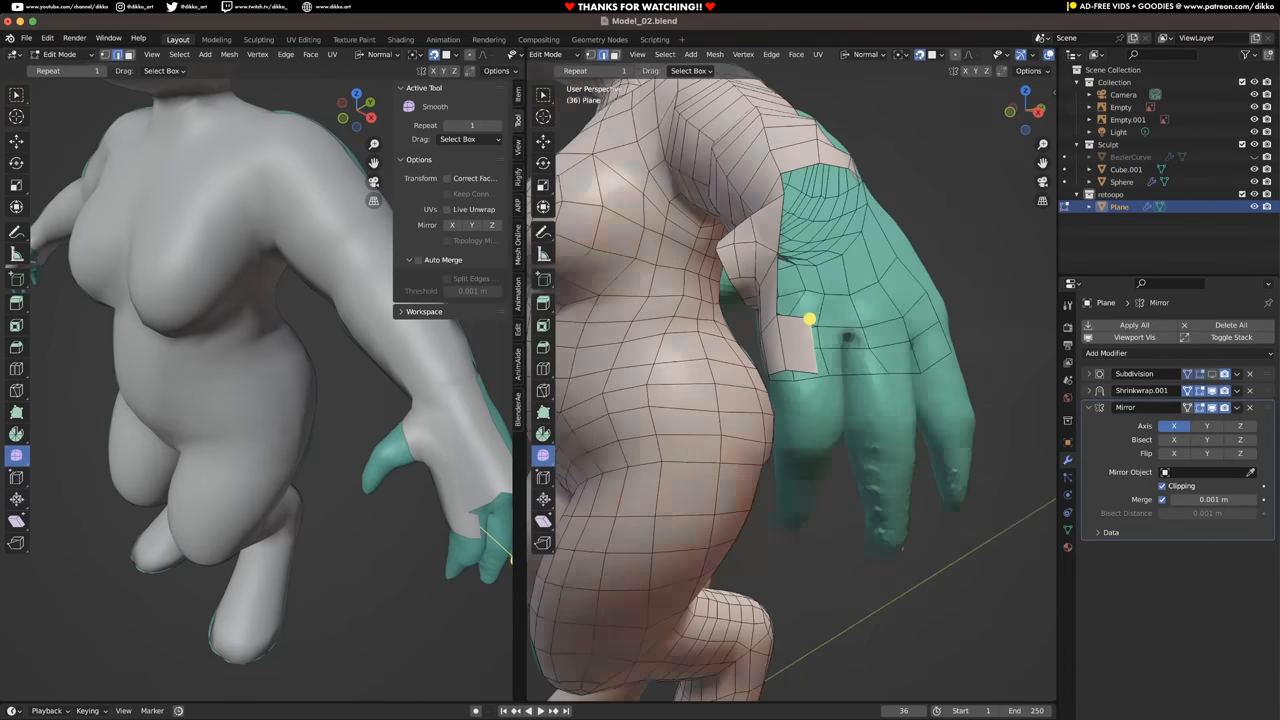
Step: Drag the Decimate Collapse ratio down to about 5912 faces on the hair curve
{"action": "left_click_drag", "start_coordinate": [810, 320], "coordinate": [816, 456]}
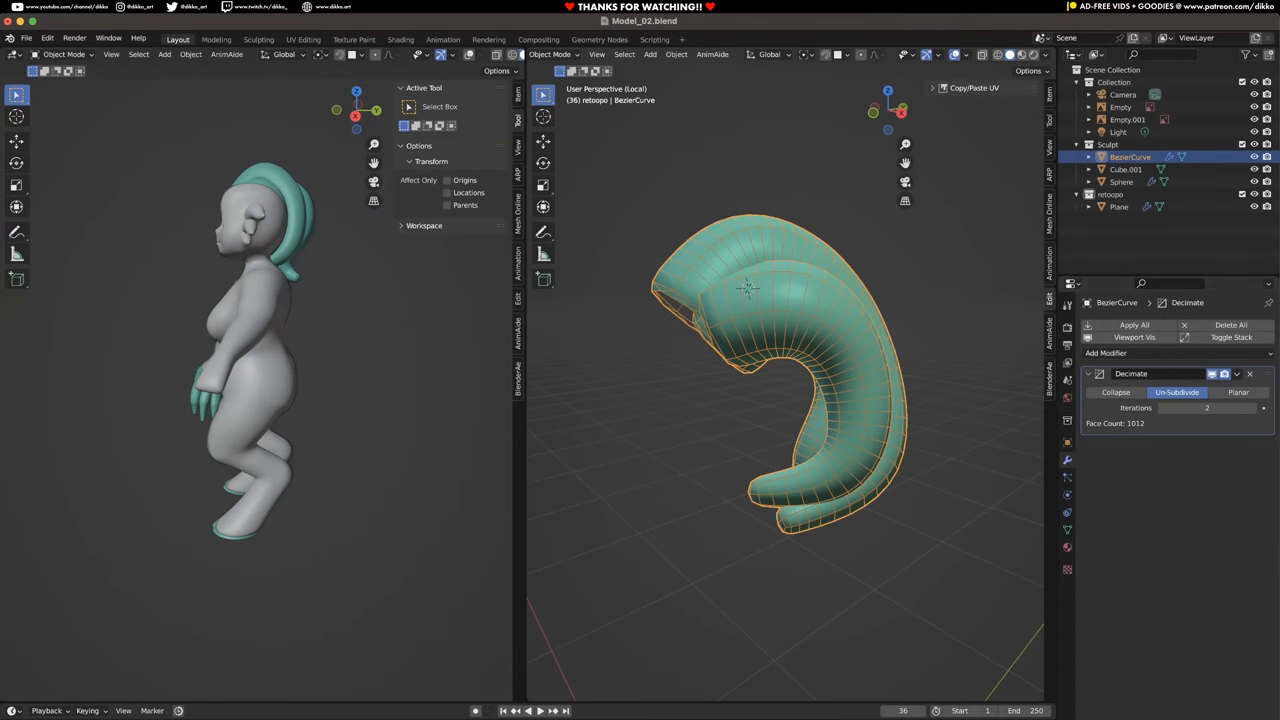
Step: Reveal hidden geometry on the Plane retopo object to work on the head area
{"action": "left_click", "coordinate": [664, 54]}
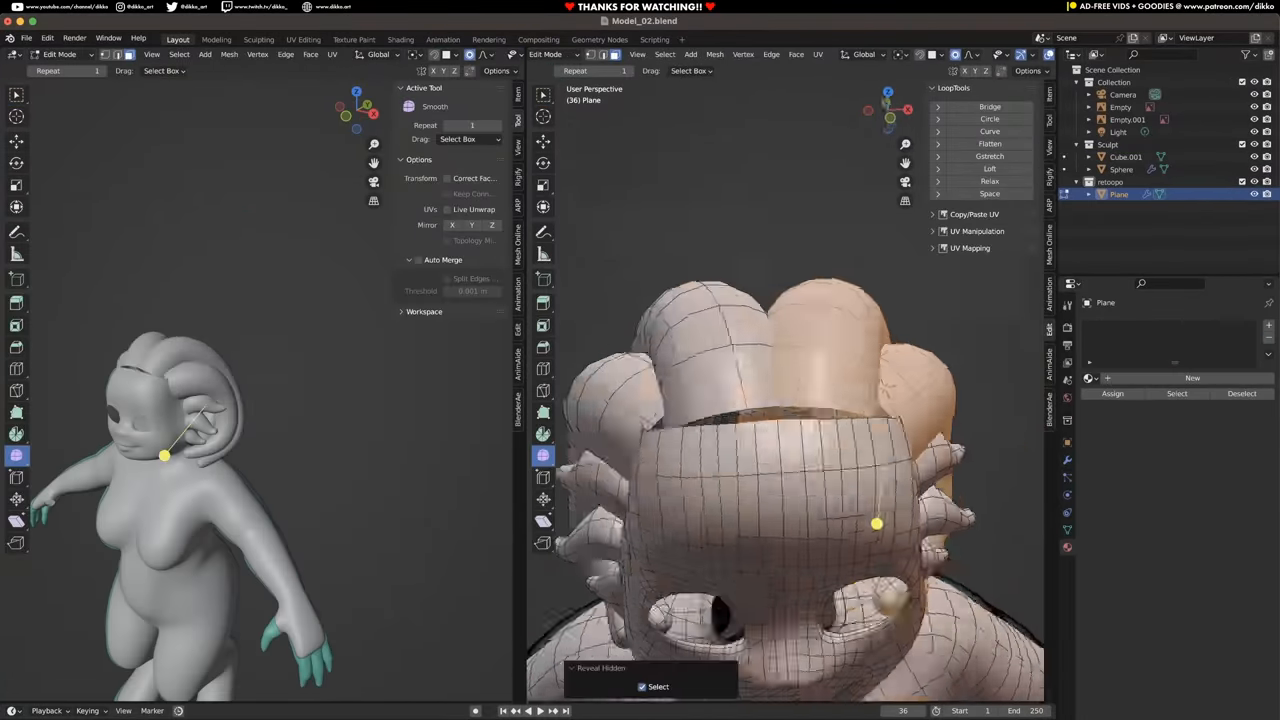
Step: Slide the inserted loop cut into position around the rounded bulge
{"action": "left_click_drag", "start_coordinate": [780, 450], "coordinate": [780, 350]}
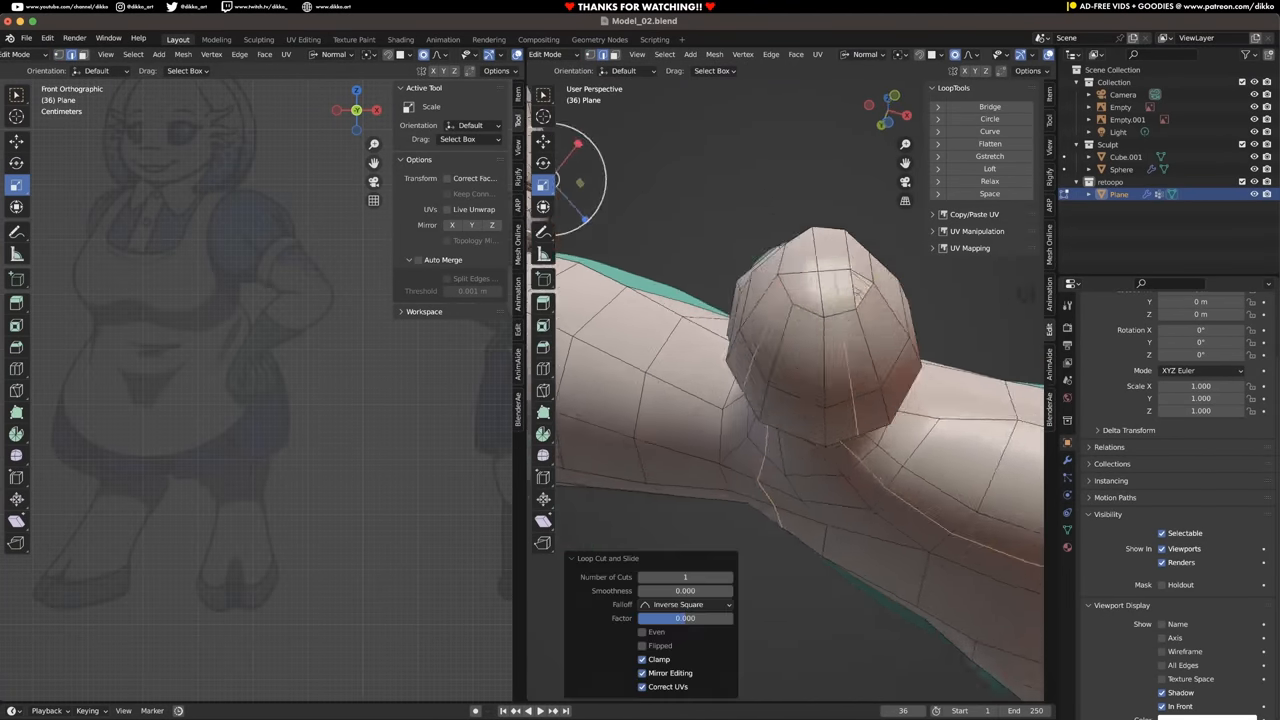
Step: Move hand vertices with proportional editing, then Smooth Vertices and LoopTools Flatten
{"action": "left_click_drag", "start_coordinate": [800, 400], "coordinate": [760, 620]}
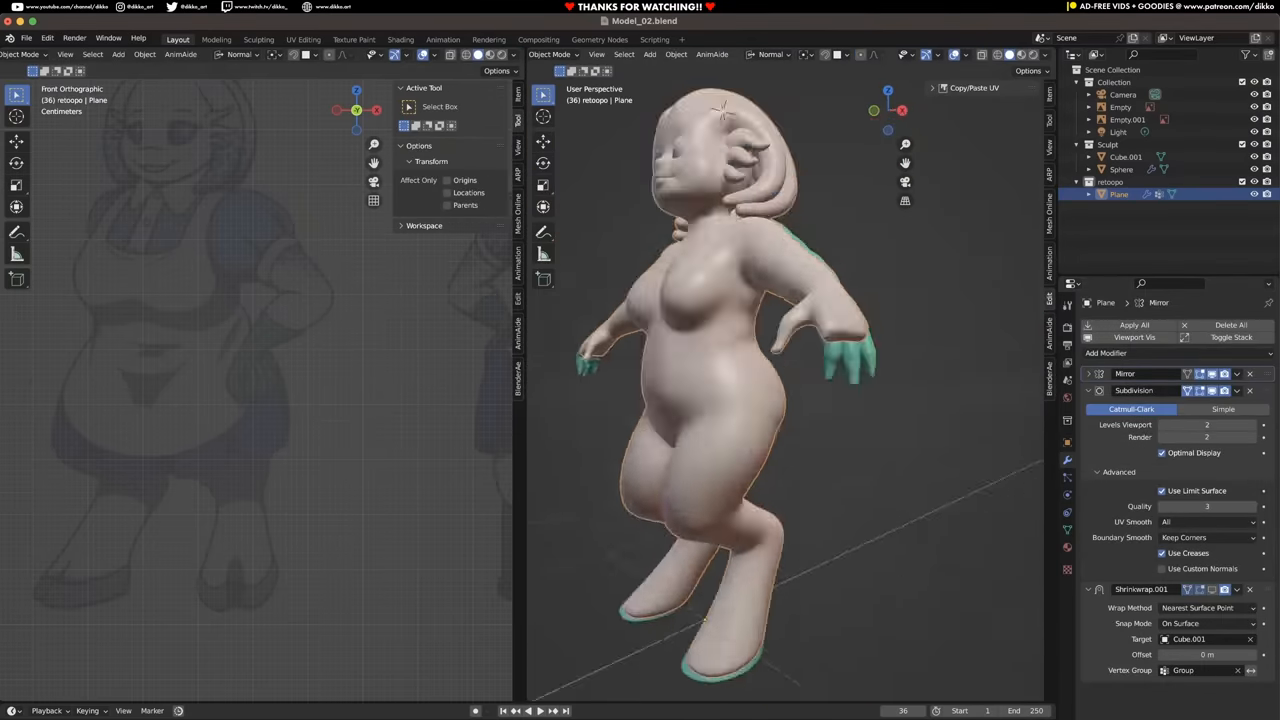
{"action": "left_click", "coordinate": [24, 54]}
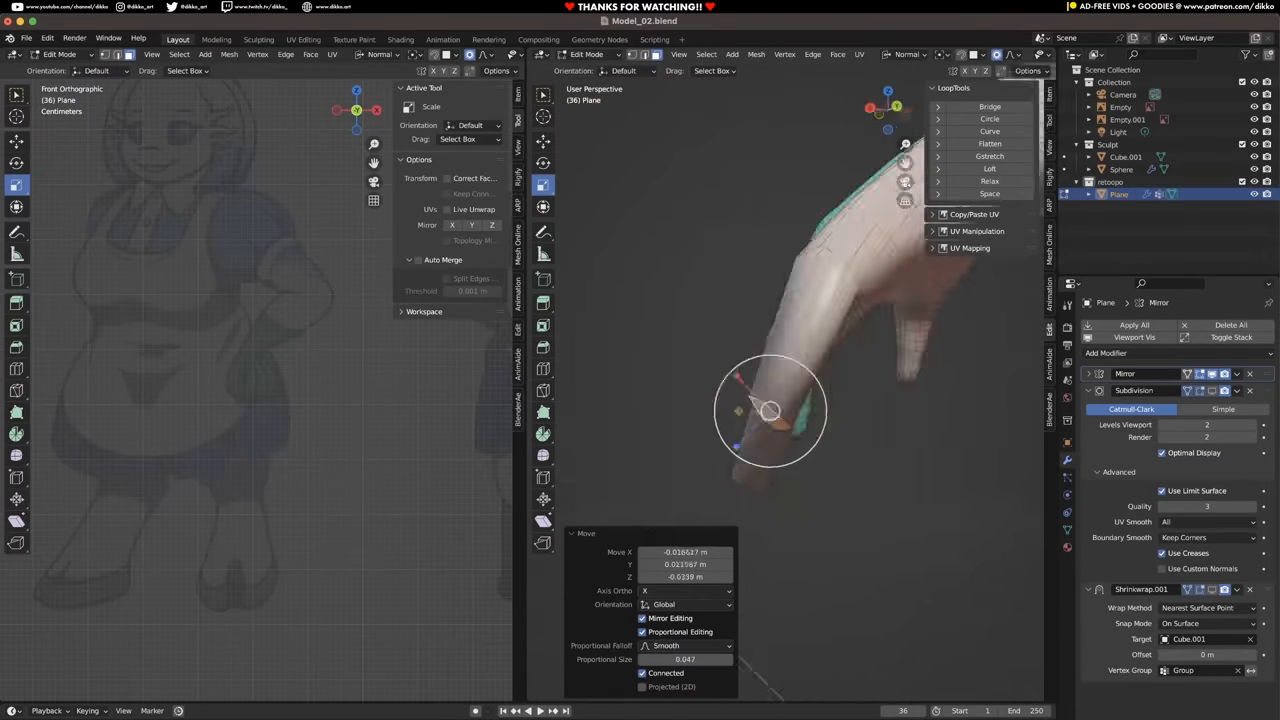
{"action": "left_click", "coordinate": [988, 118]}
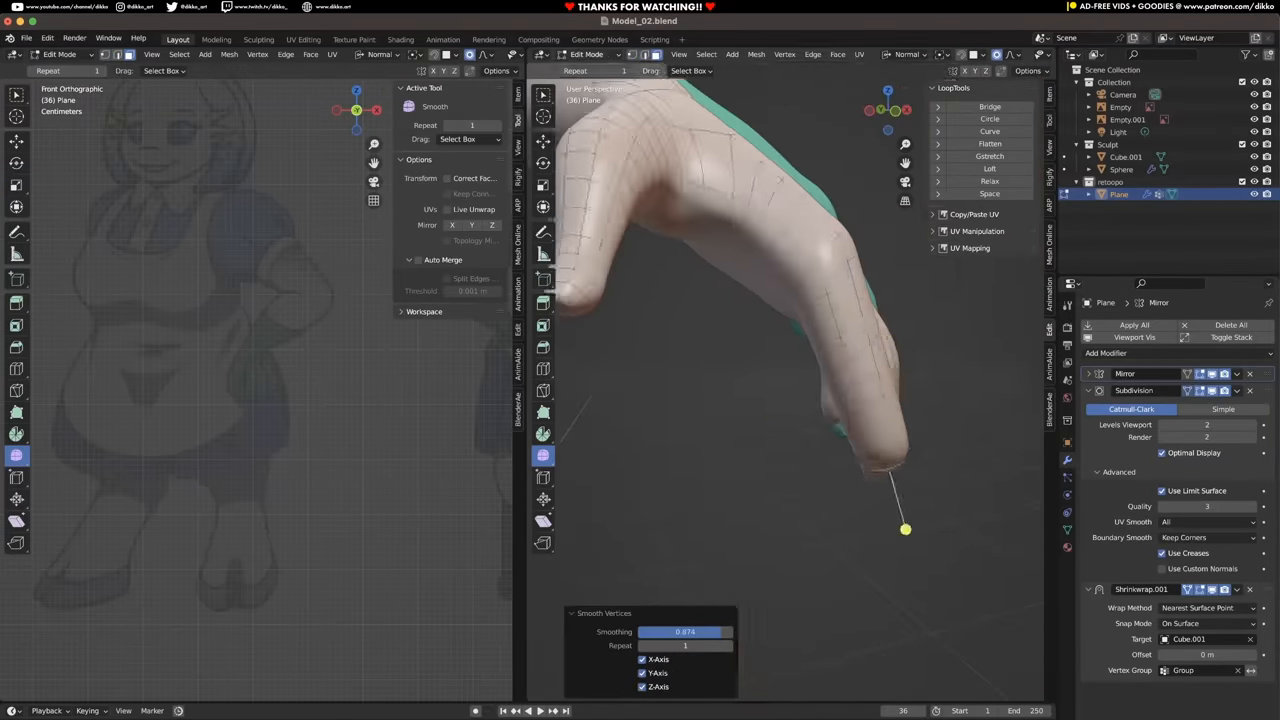
{"action": "left_click", "coordinate": [60, 54]}
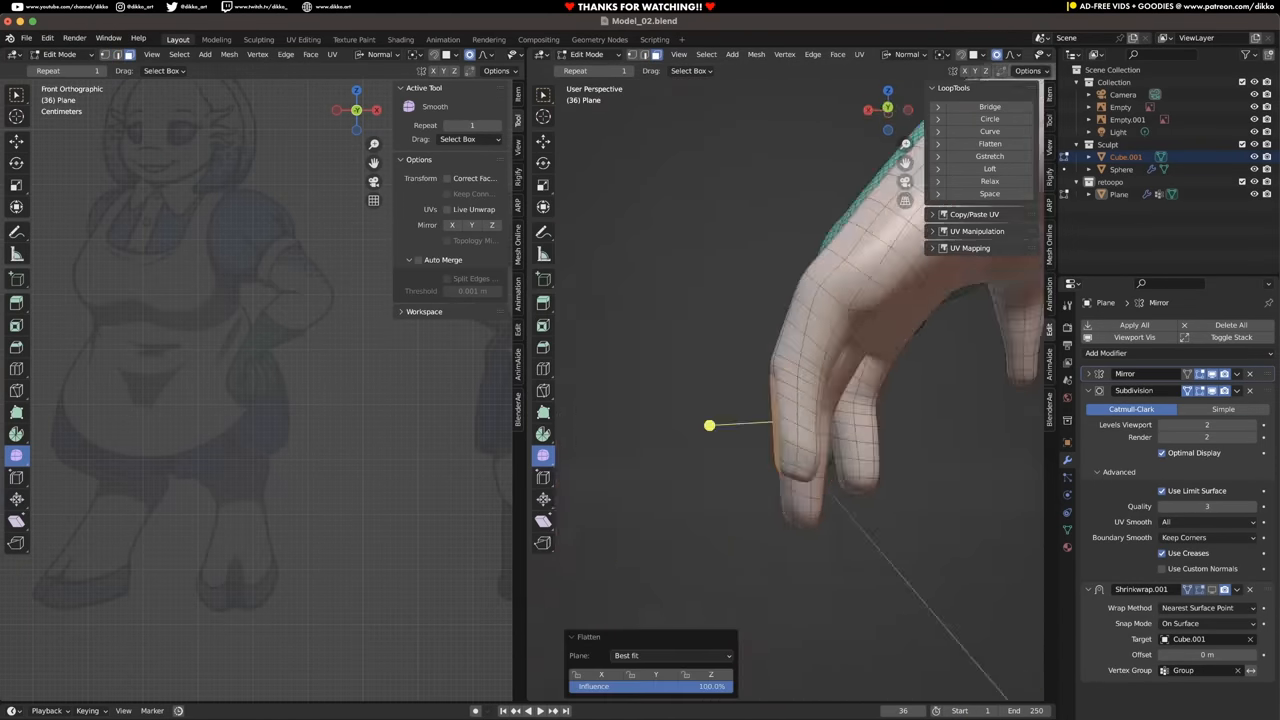
{"action": "left_click", "coordinate": [60, 54]}
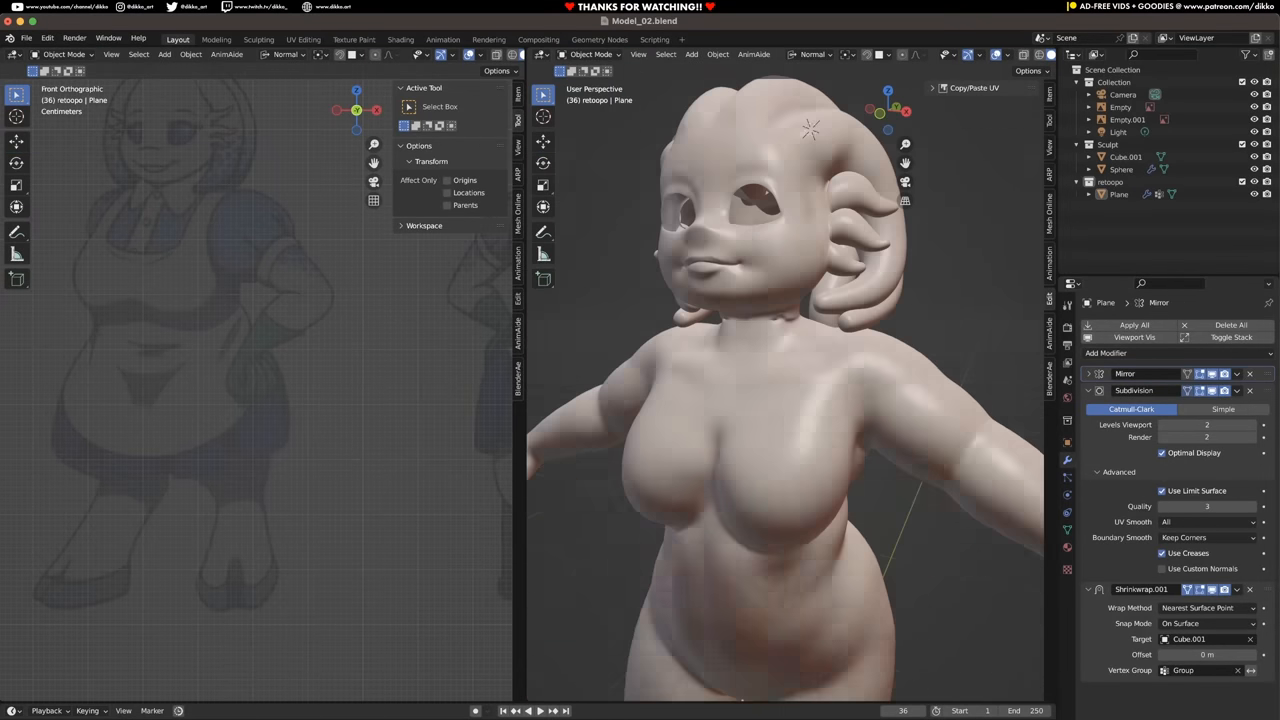
Step: Enter Edit Mode on the face retopology mesh to refine the lips and eye sockets
{"action": "left_click", "coordinate": [1126, 156]}
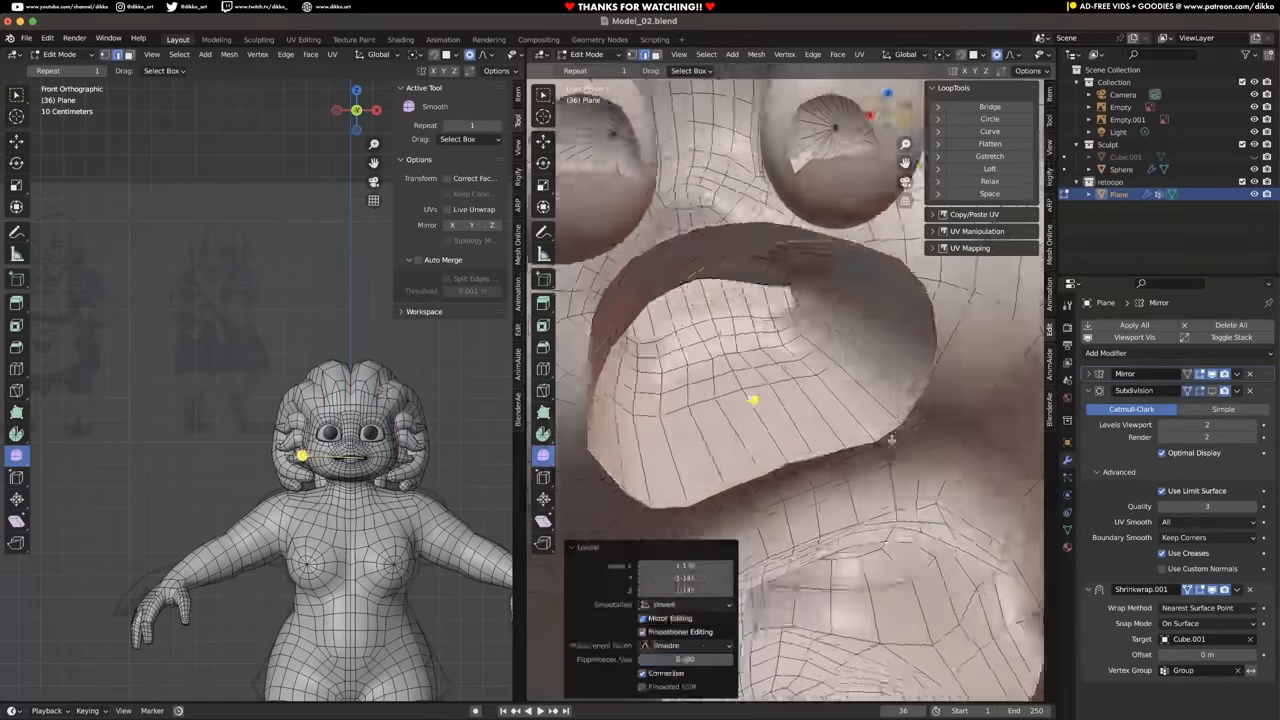
{"action": "key", "text": "Tab"}
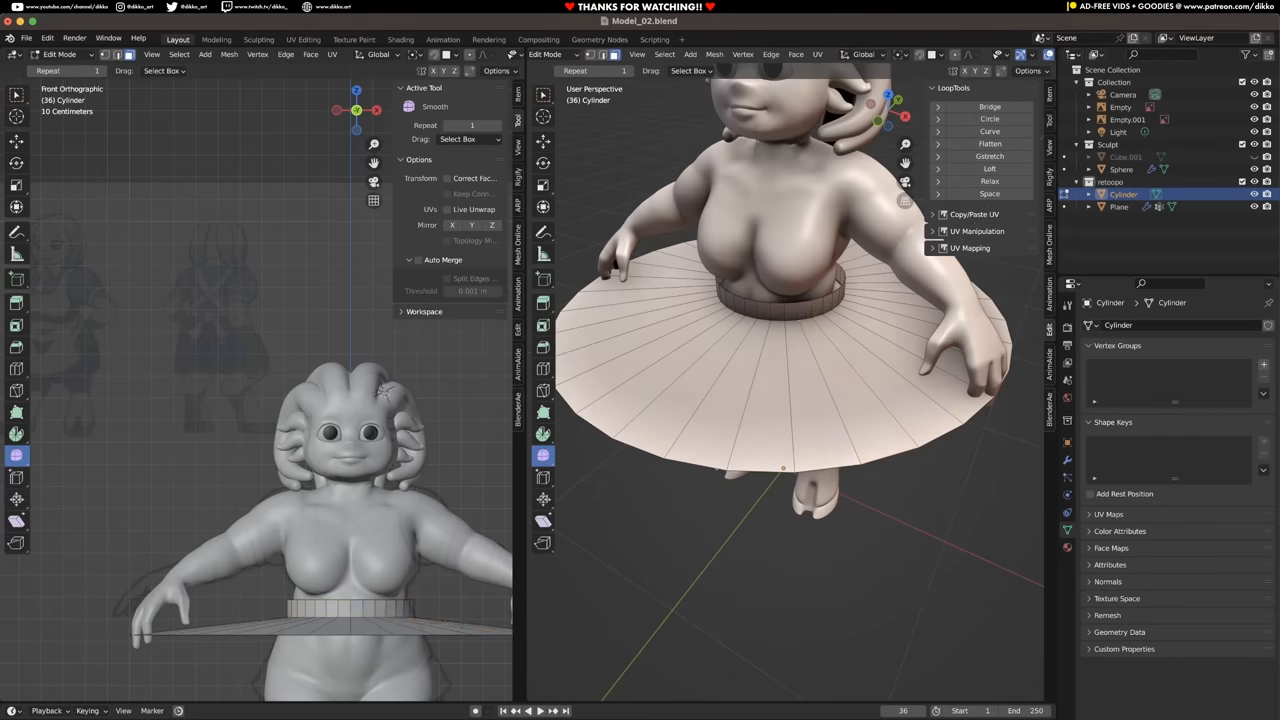
Step: Toggle Edit Mode to shape the skirt disc and start the chest strip
{"action": "key", "text": "Tab"}
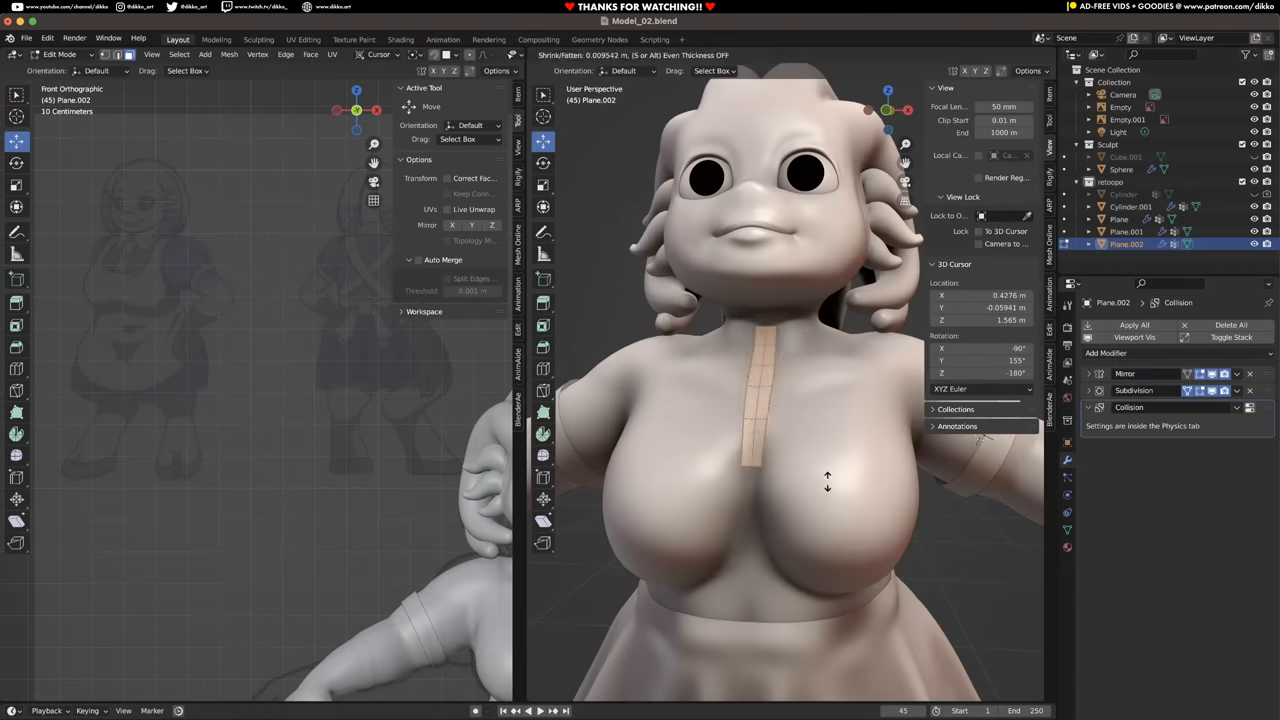
Step: Edit the collar and shirt planes that form the puffy buttoned blouse
{"action": "key", "text": "Tab"}
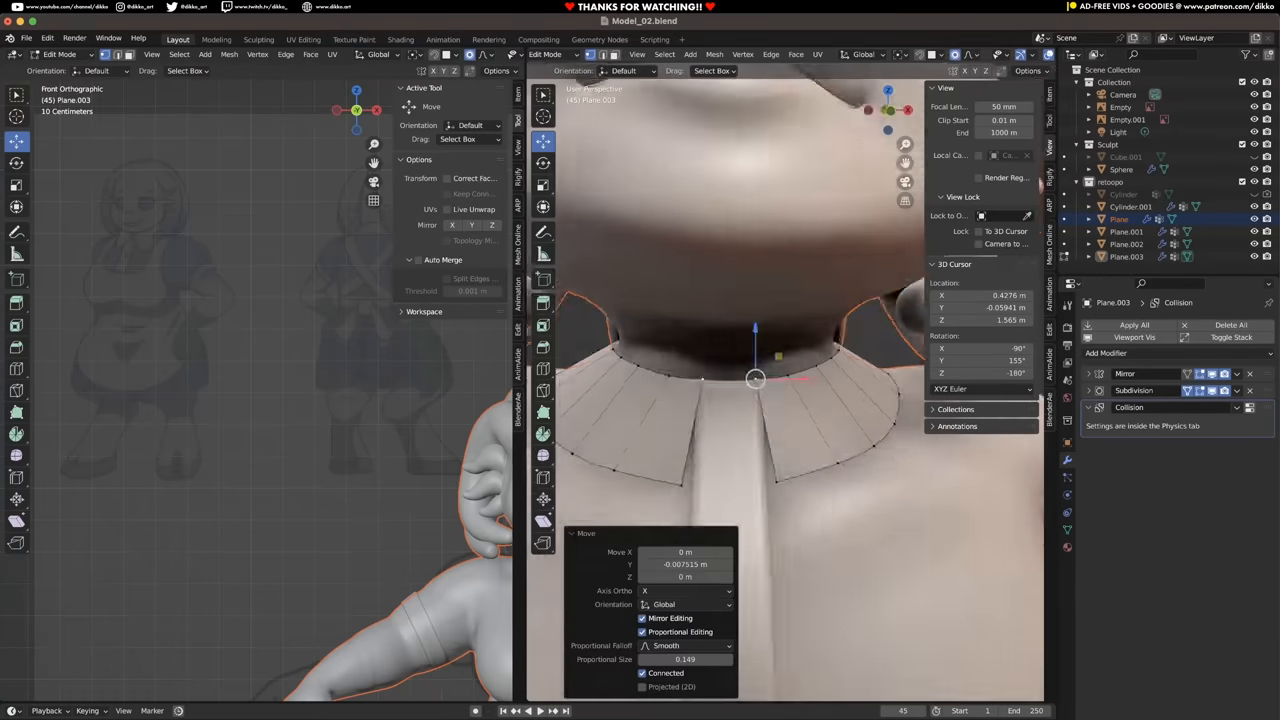
{"action": "key", "text": "Tab"}
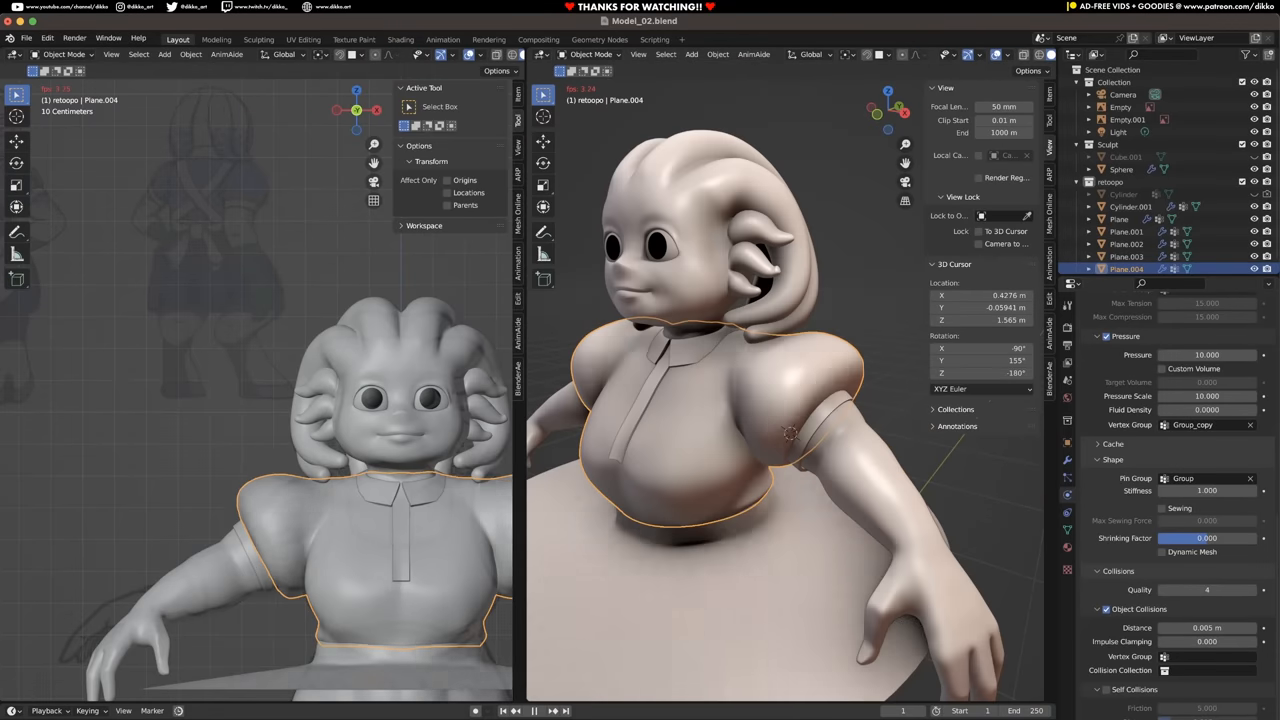
Step: Shape the apron plane and its crossed back straps in Edit Mode
{"action": "key", "text": "Tab"}
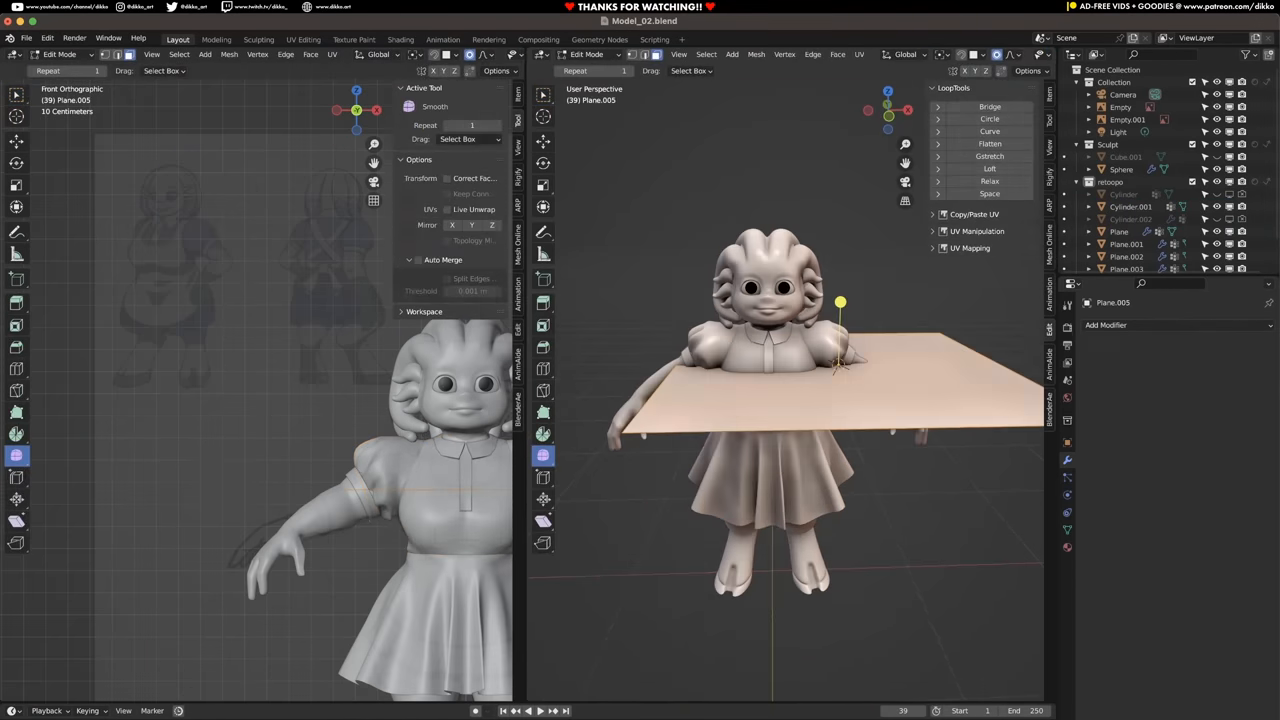
{"action": "left_click", "coordinate": [1106, 324]}
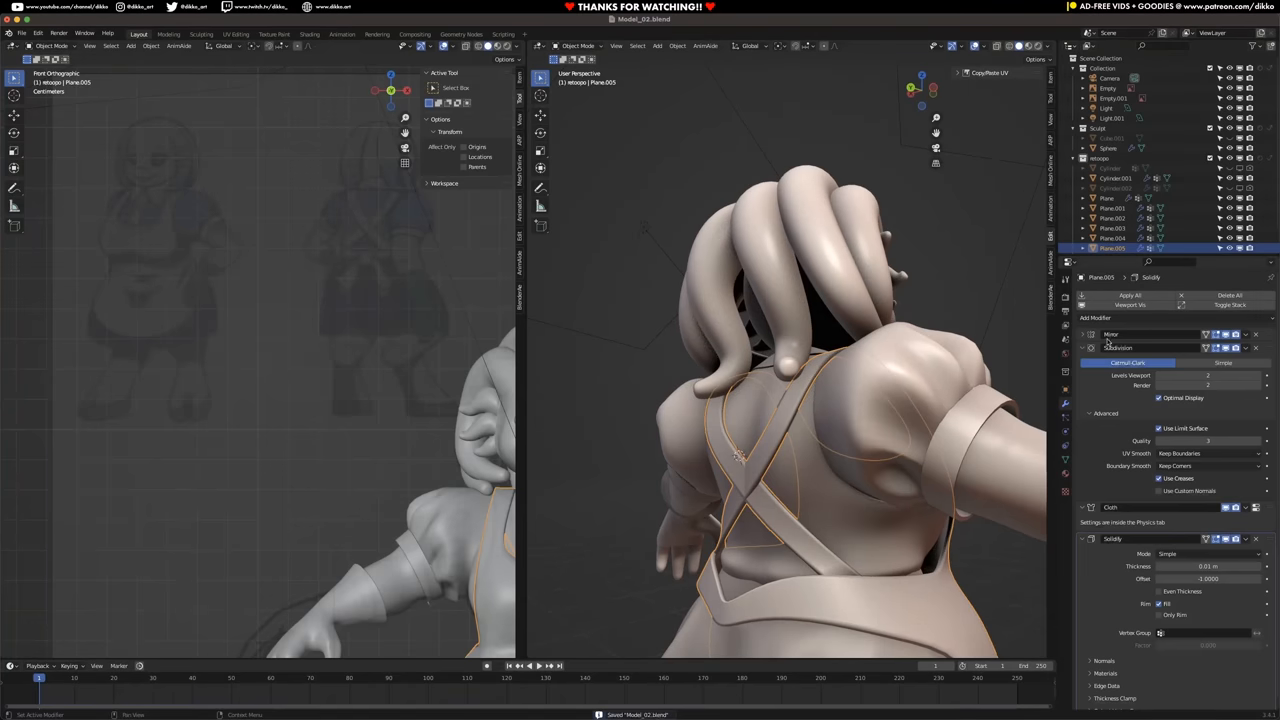
Step: Refine the apron front and model the cylinder-based bow at the back
{"action": "key", "text": "Tab"}
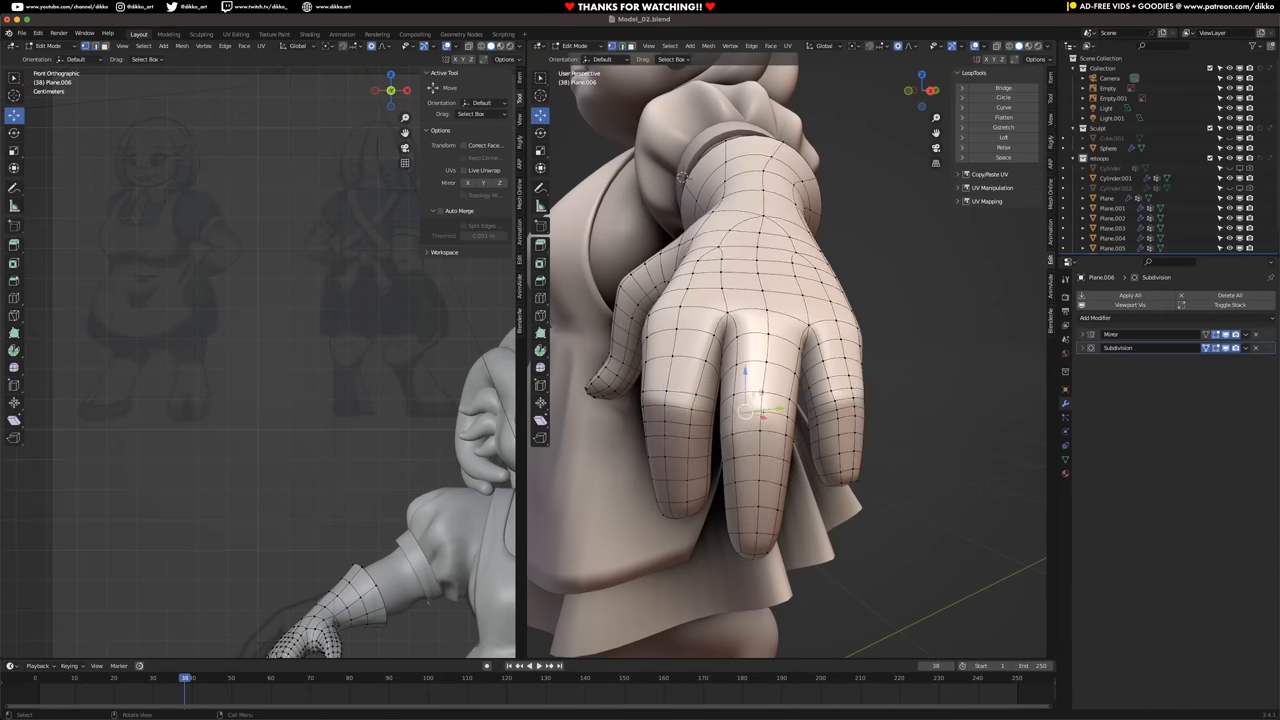
{"action": "key", "text": "Tab"}
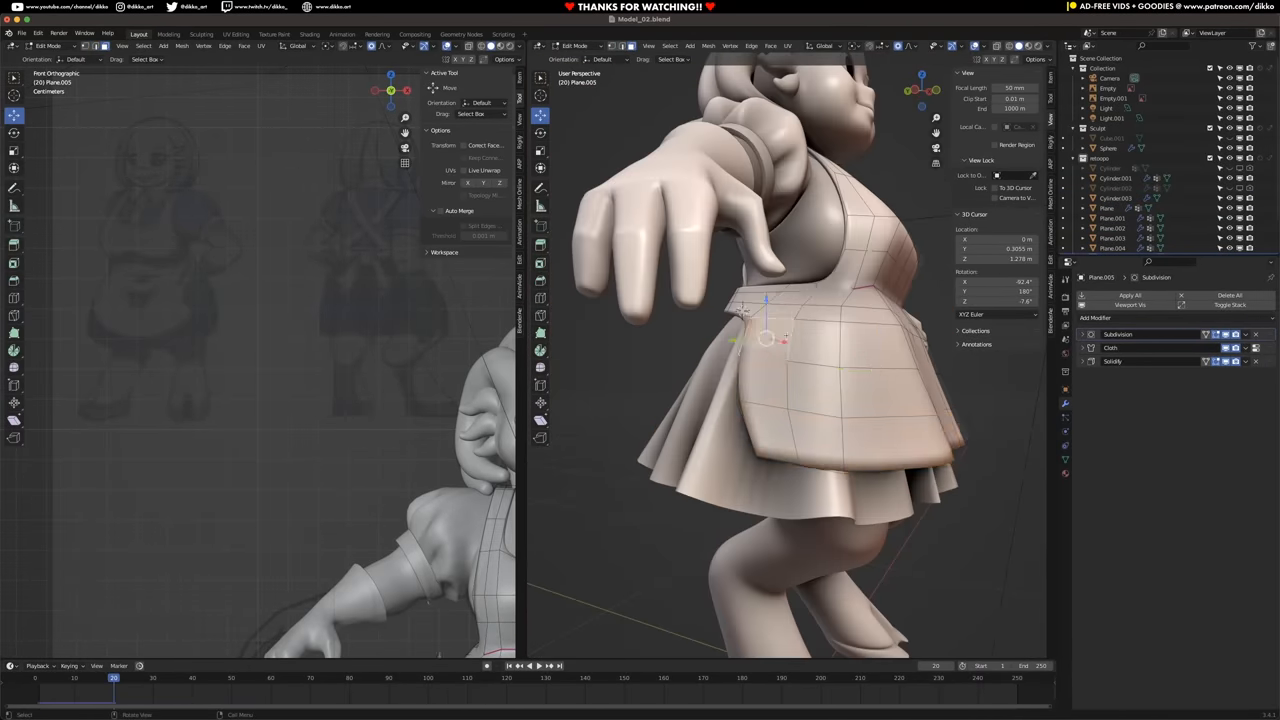
{"action": "left_click", "coordinate": [1096, 318]}
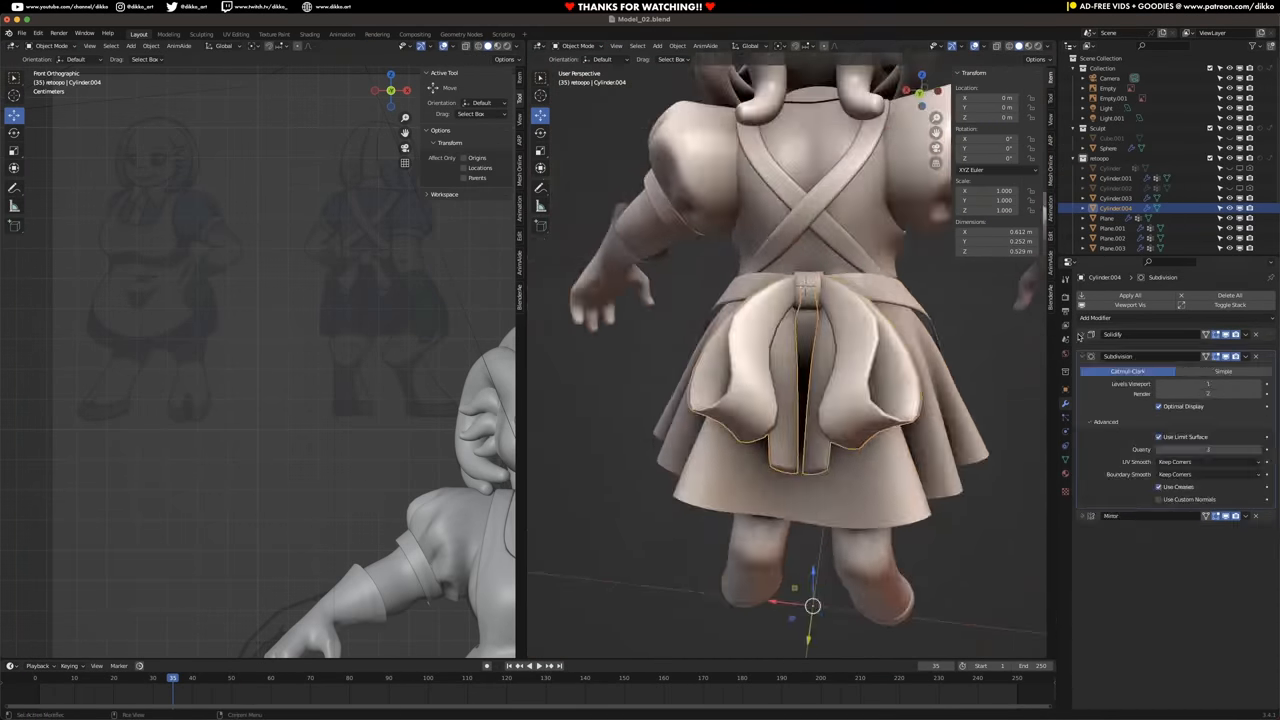
Step: Wrap the mirrored undergarment plane around the character's hips
{"action": "key", "text": "Tab"}
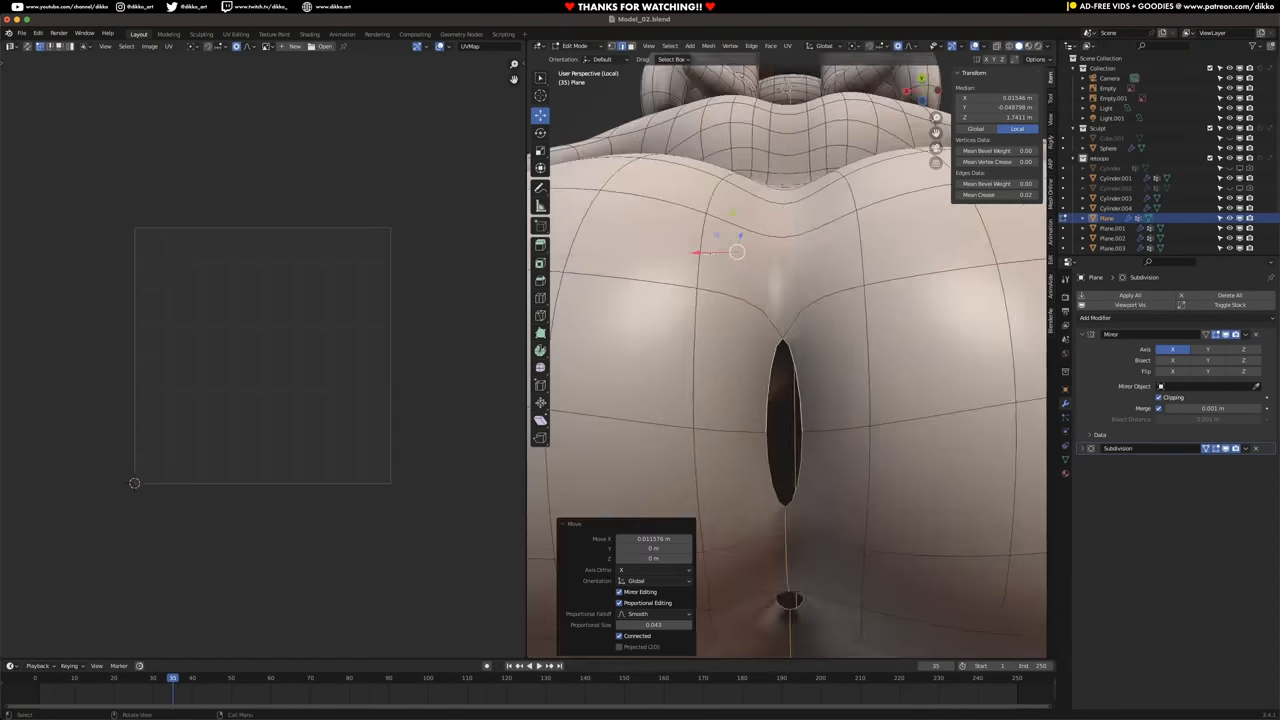
{"action": "left_click", "coordinate": [1096, 318]}
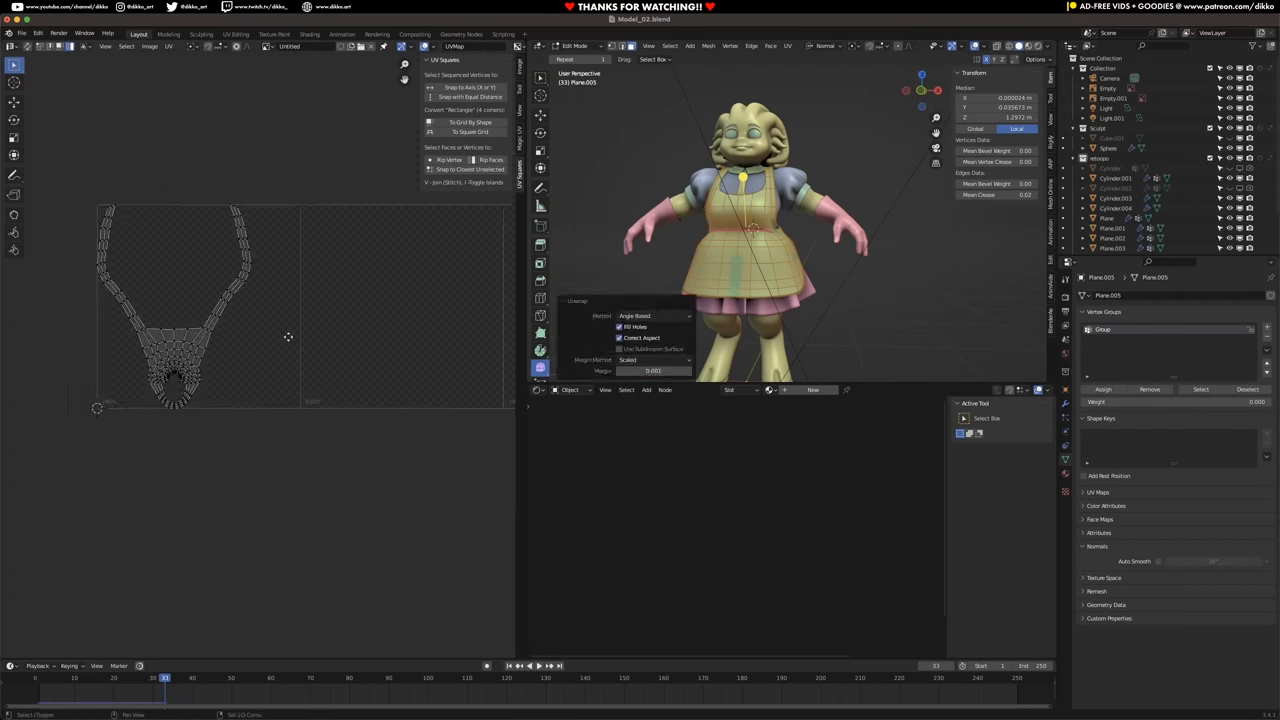
Step: Mark seams on the clothing edge loops and unwrap them into UV islands
{"action": "key", "text": "Tab"}
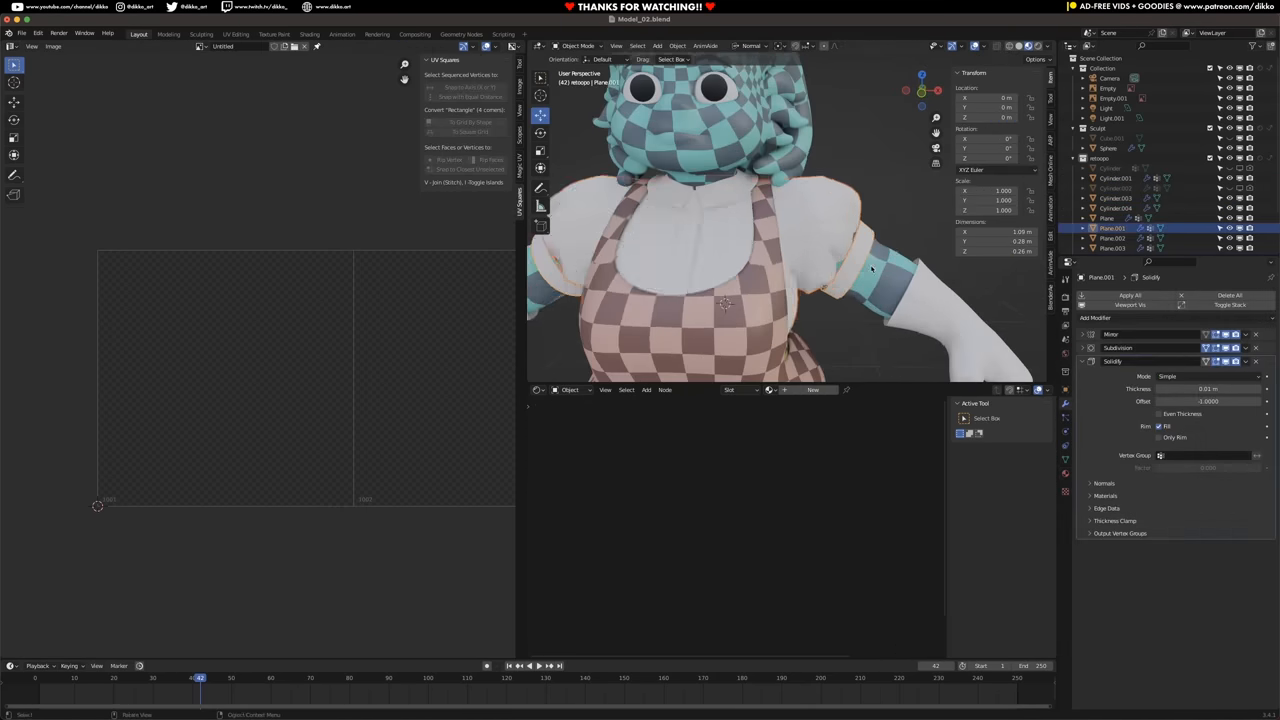
{"action": "key", "text": "Tab"}
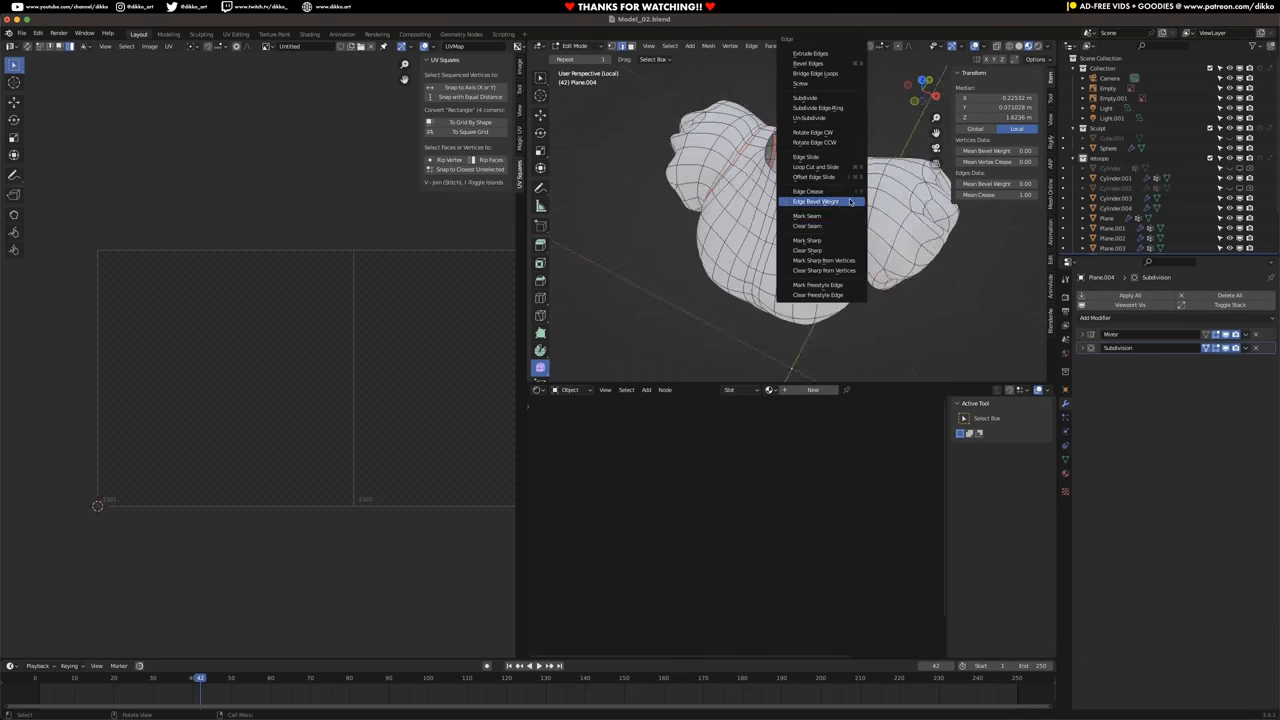
{"action": "left_click", "coordinate": [816, 200]}
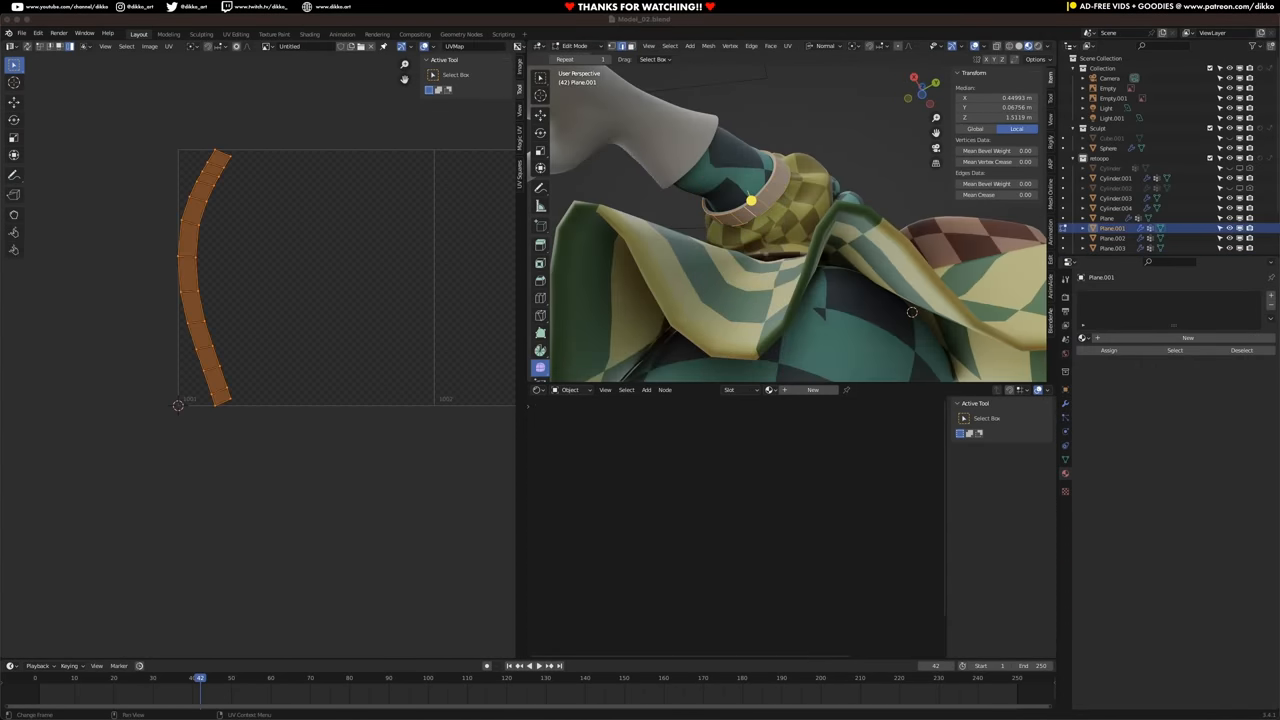
{"action": "left_click", "coordinate": [444, 60]}
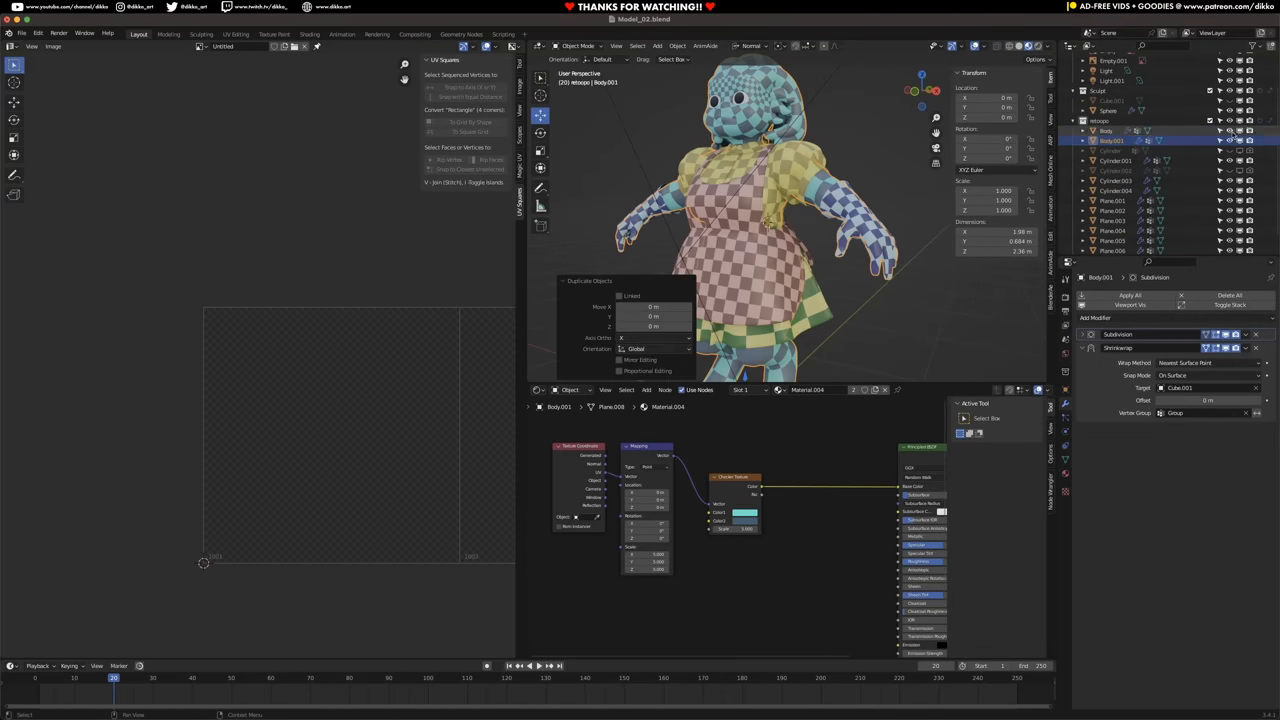
Step: Assign the checker test material to the body and clothing meshes
{"action": "left_click", "coordinate": [520, 664]}
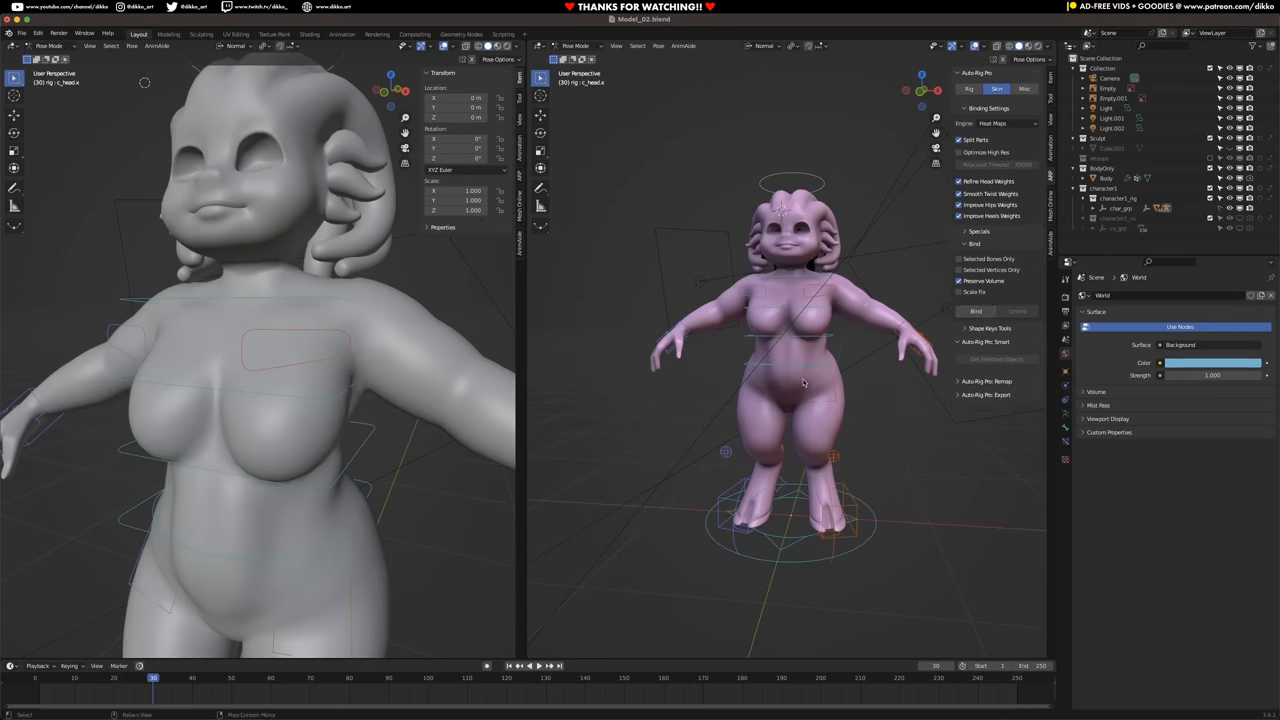
Step: Match the Auto-Rig Pro markers to a rig and bind the body mesh to it
{"action": "left_click", "coordinate": [580, 46]}
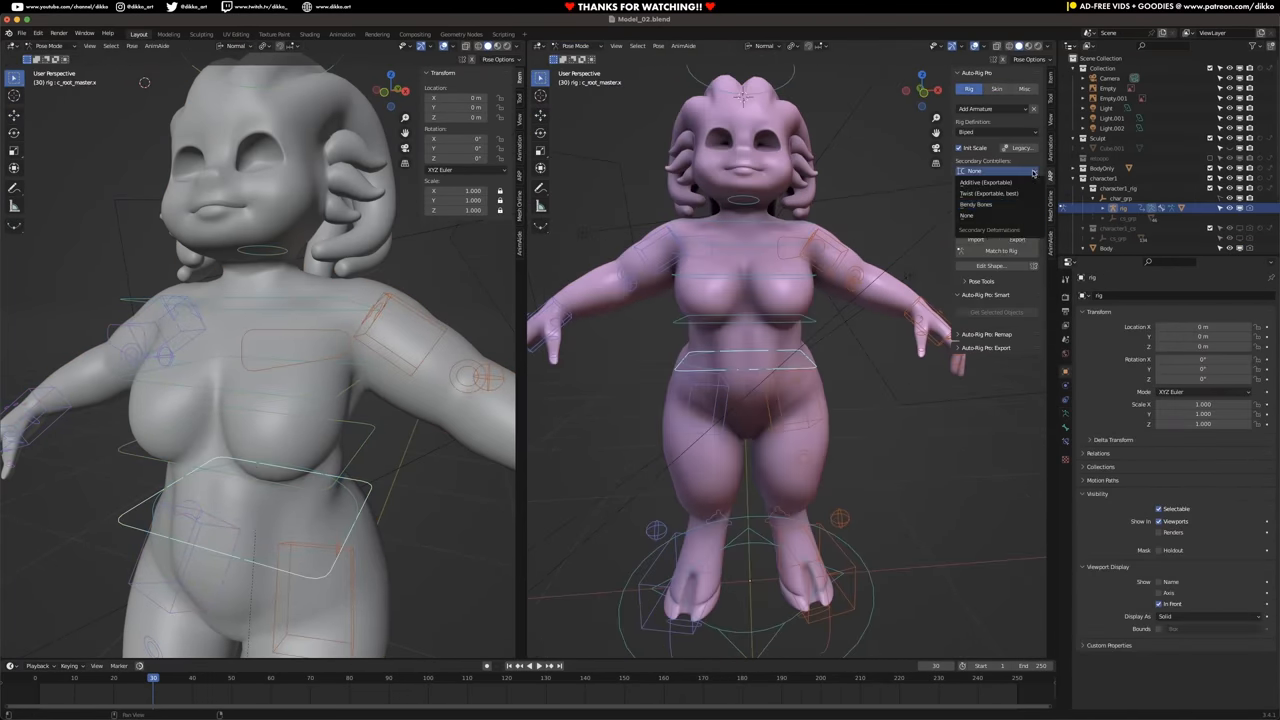
{"action": "left_click", "coordinate": [996, 192]}
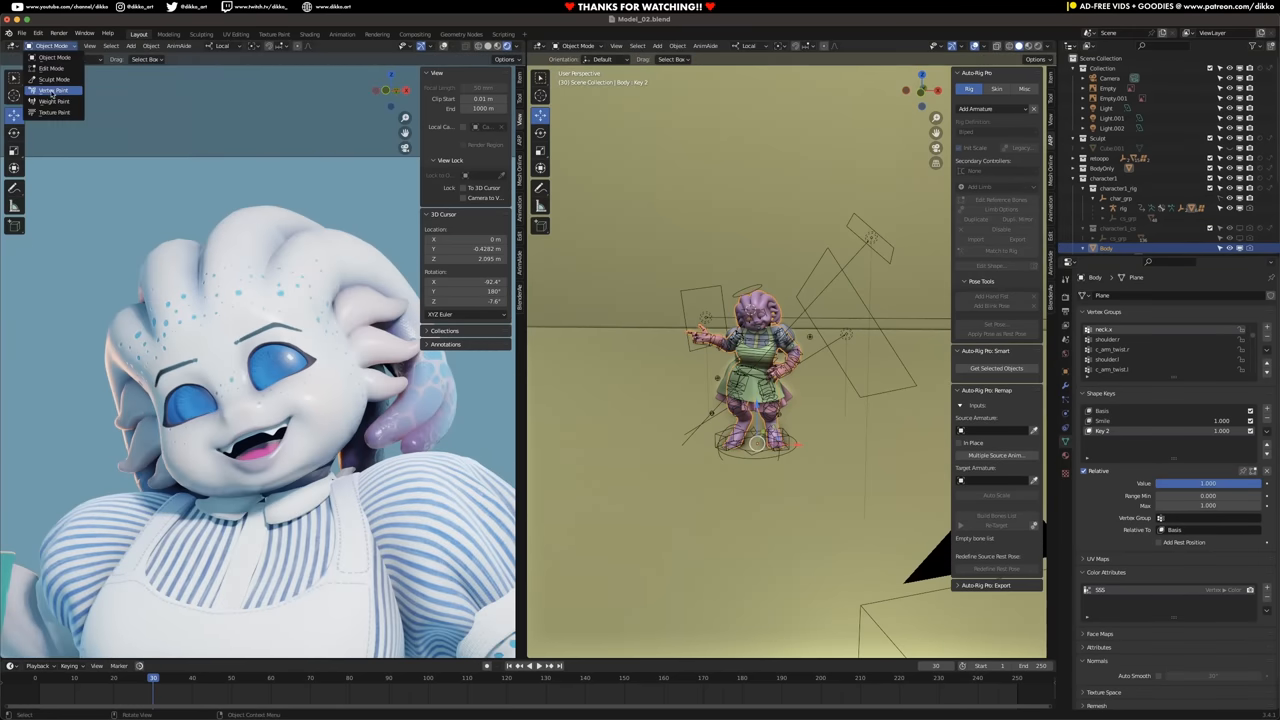
Step: Pose the rig bones for the camera and edit the eyebrow and eye meshes
{"action": "left_click", "coordinate": [54, 80]}
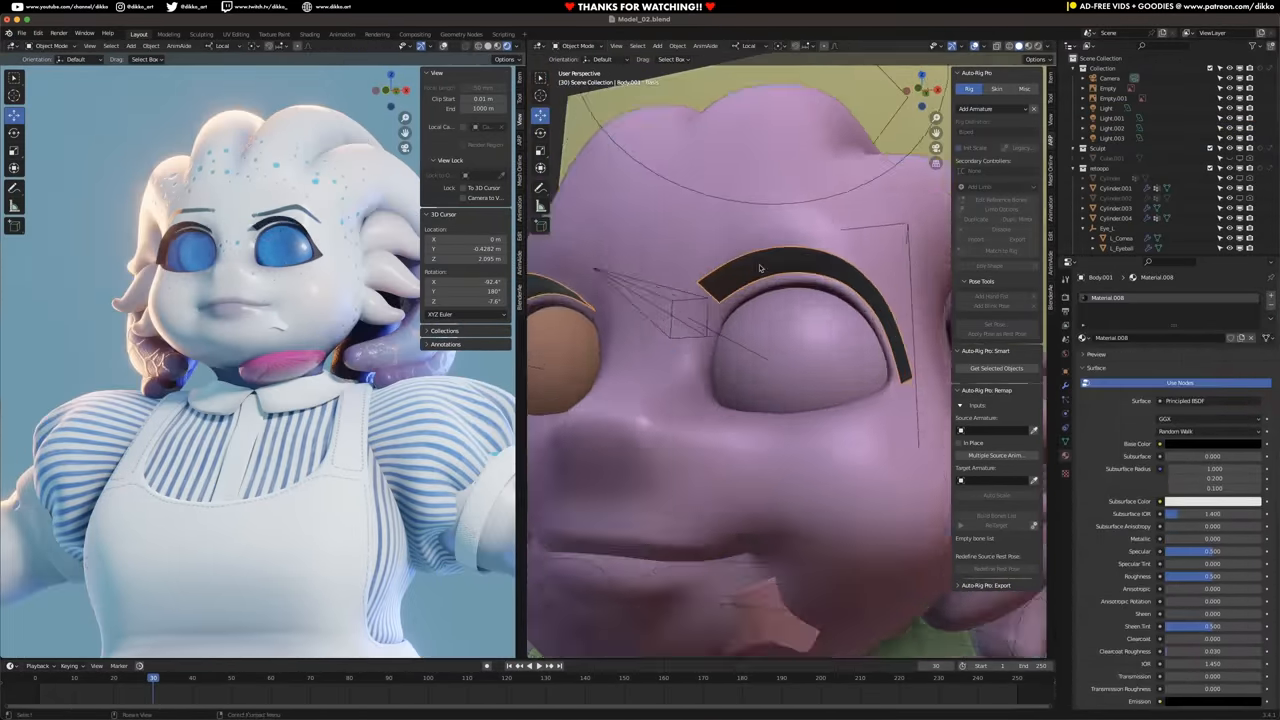
{"action": "key", "text": "Tab"}
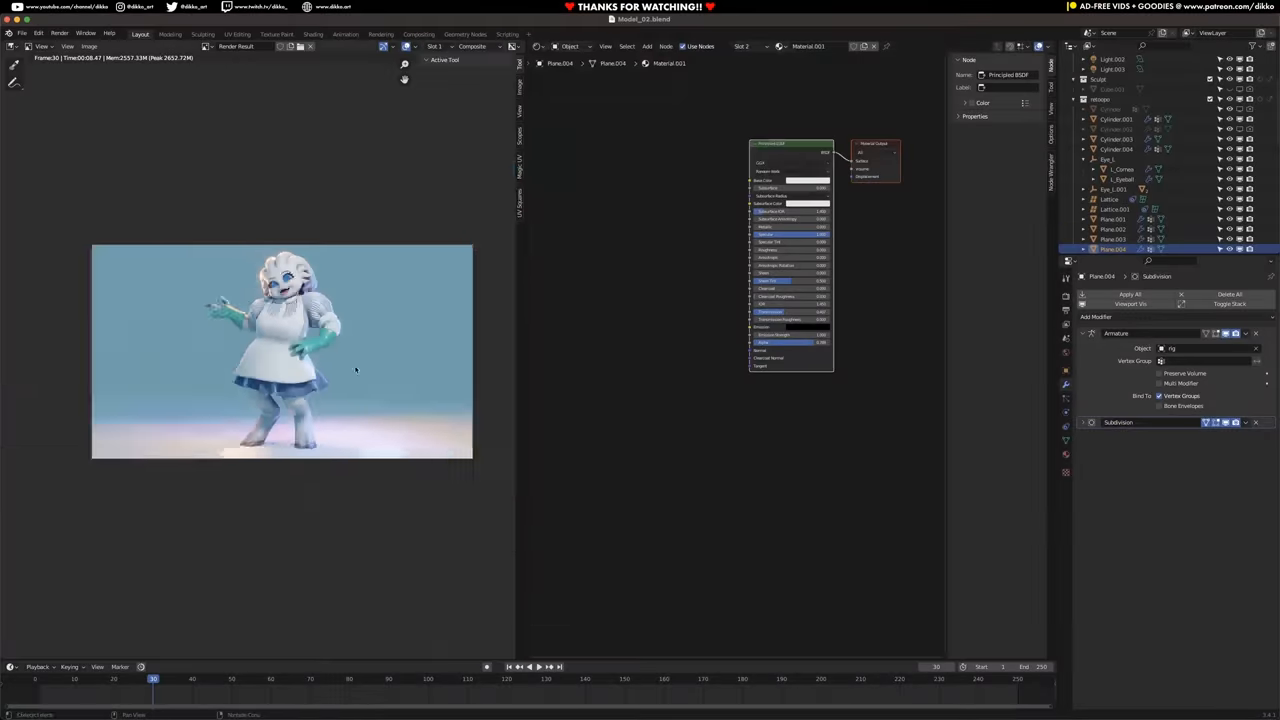
Step: Add a Color Balance node in the Compositor to warm the final render's lift, gamma and gain
{"action": "left_click", "coordinate": [420, 34]}
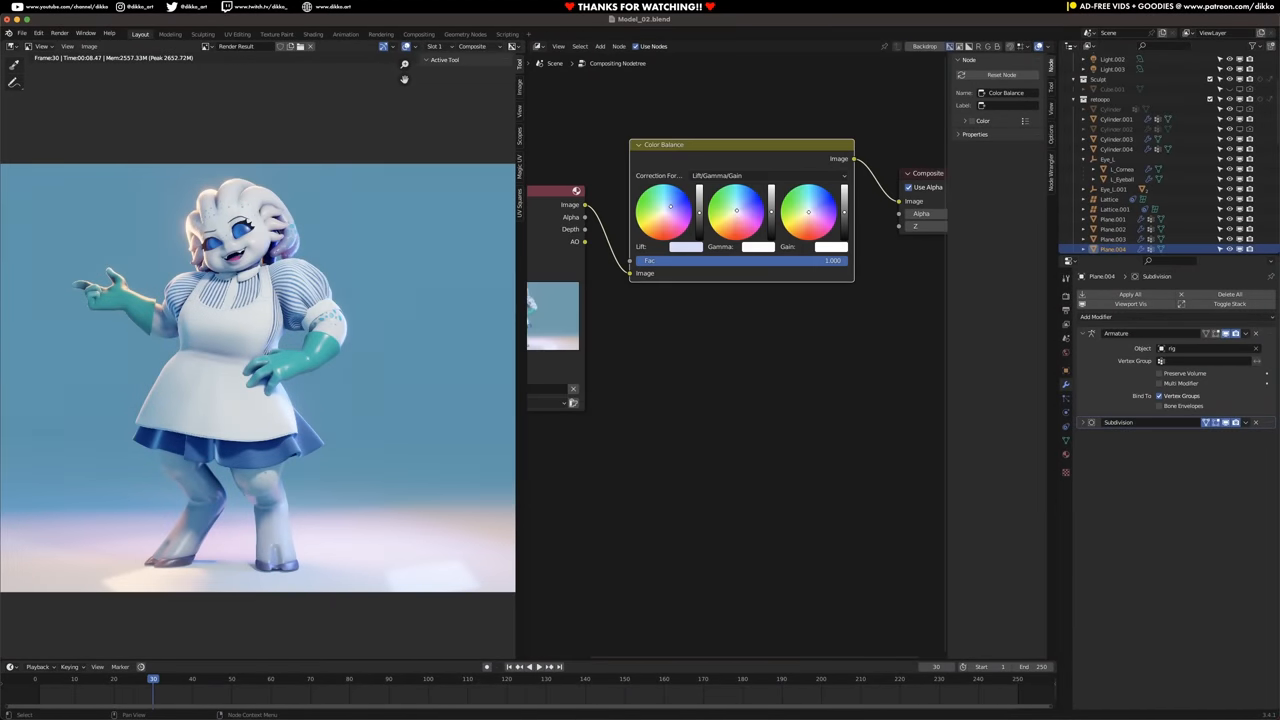